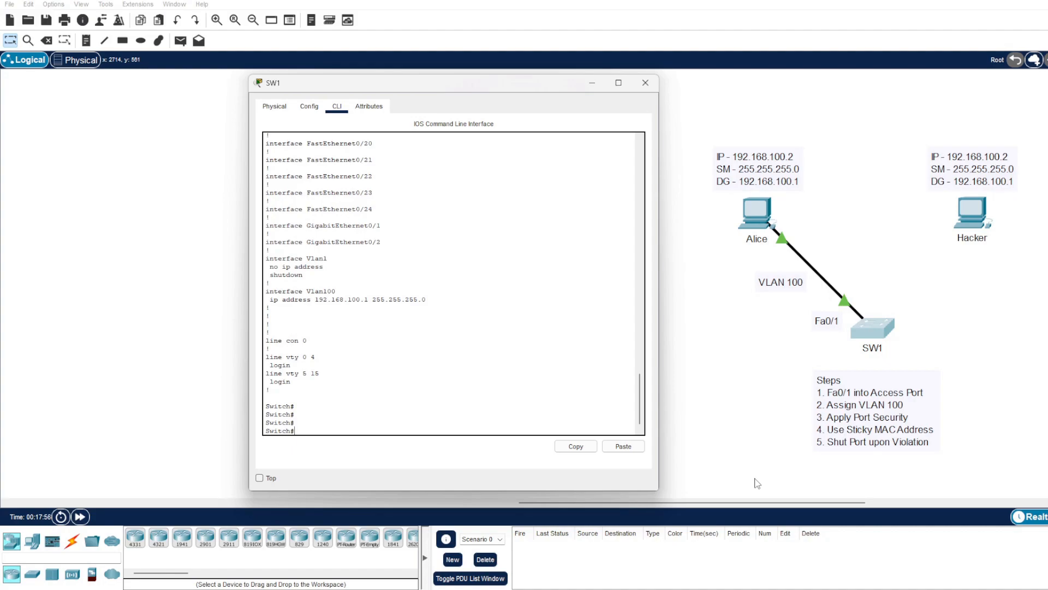
mouse_move(750, 462)
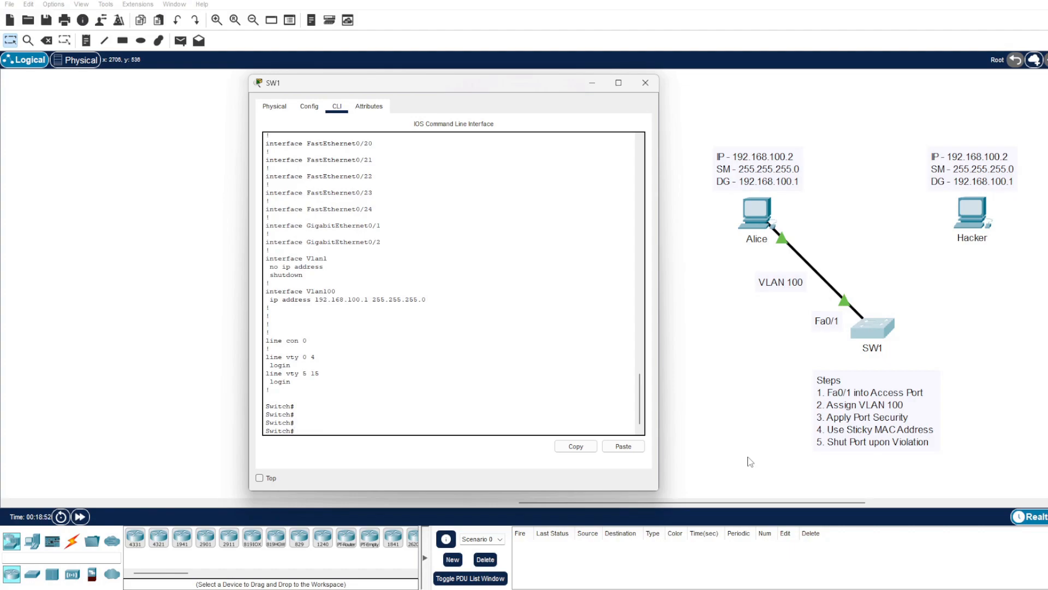
mouse_move(726, 408)
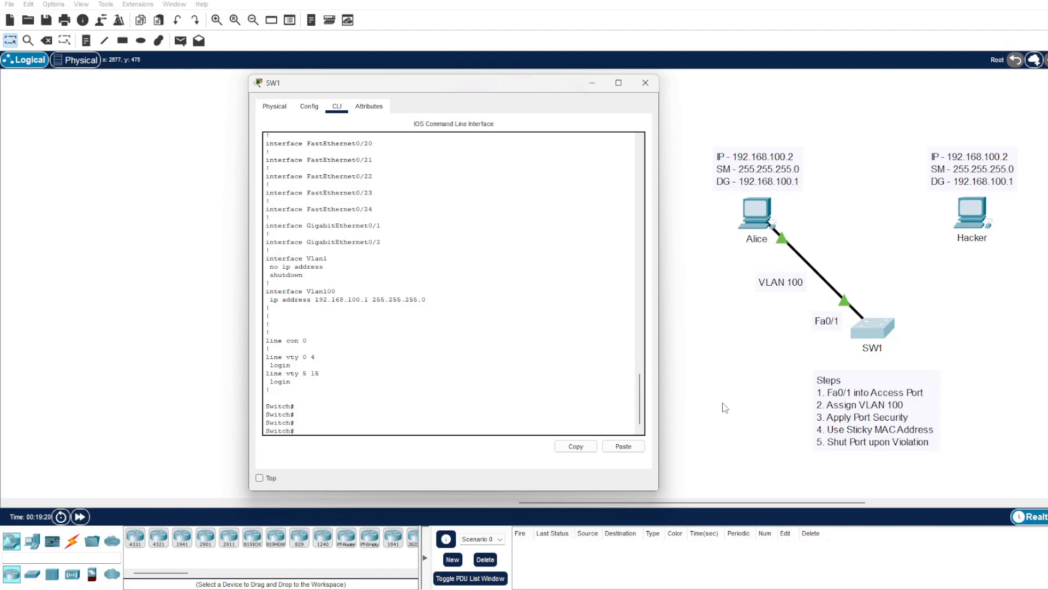
mouse_move(832, 331)
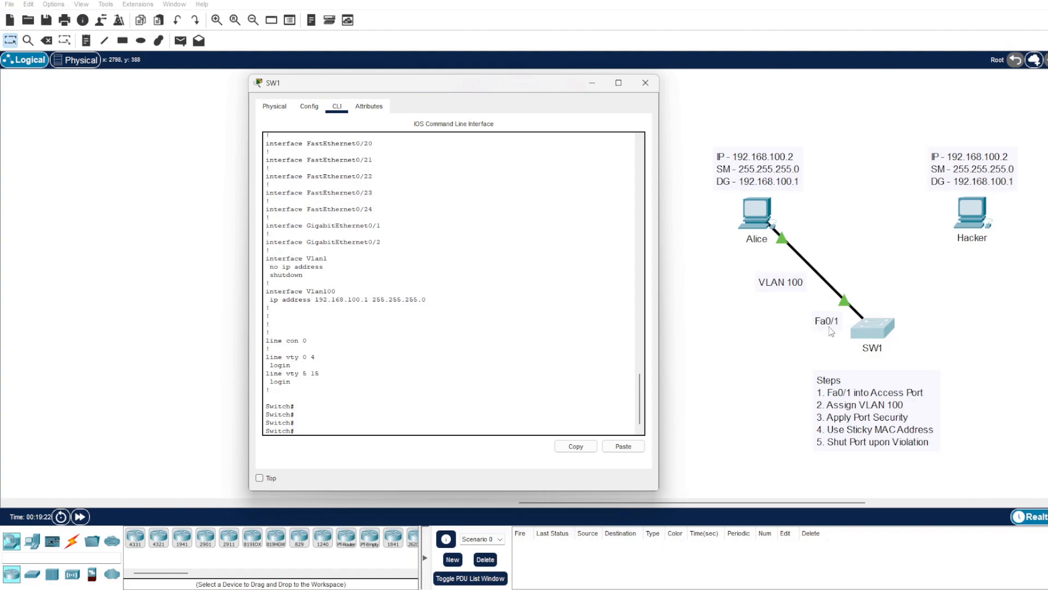
mouse_move(774, 441)
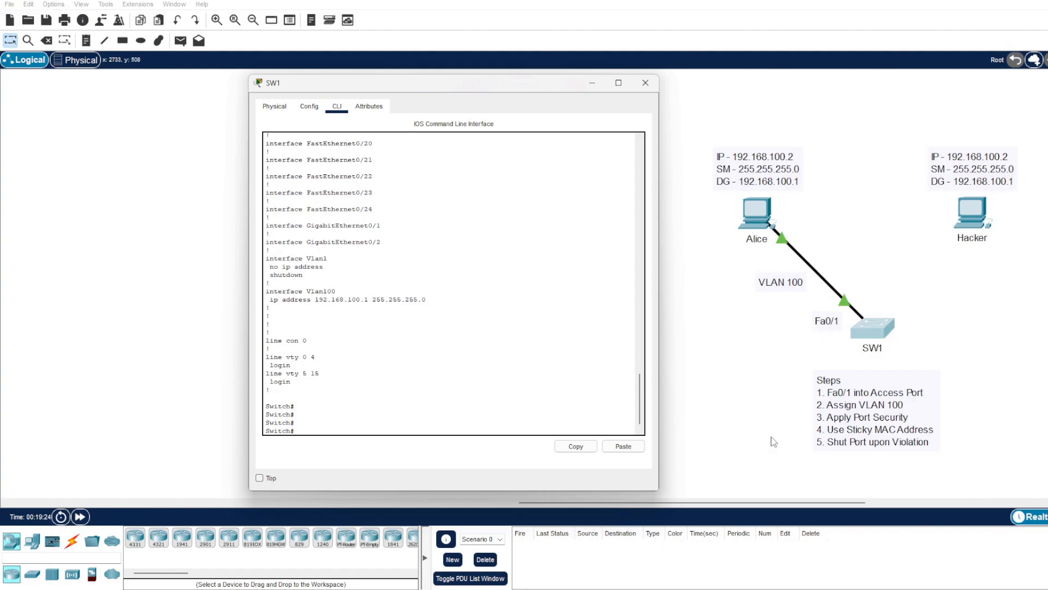
mouse_move(949, 278)
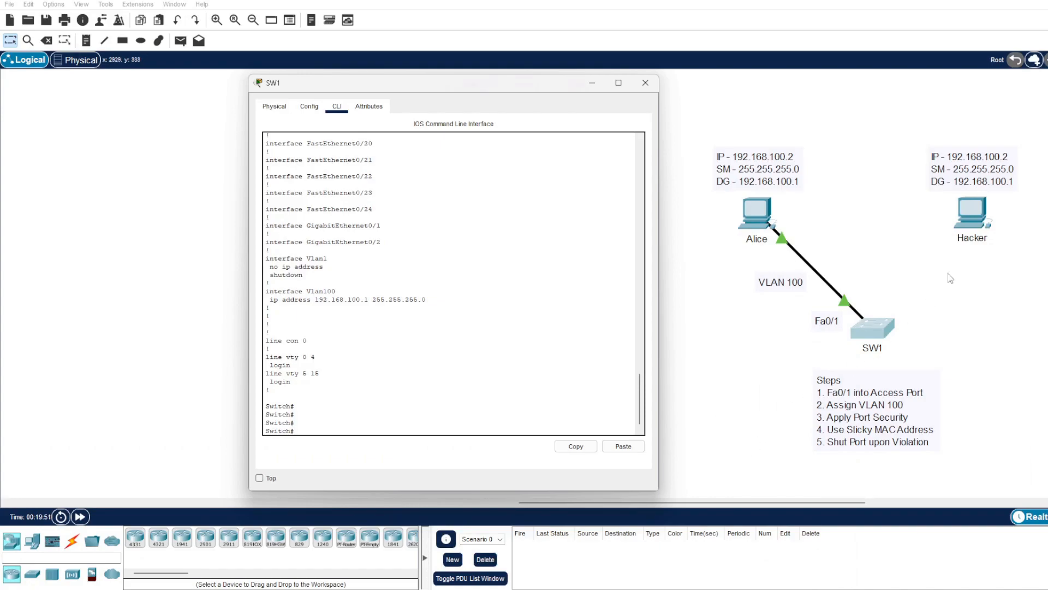
mouse_move(971, 252)
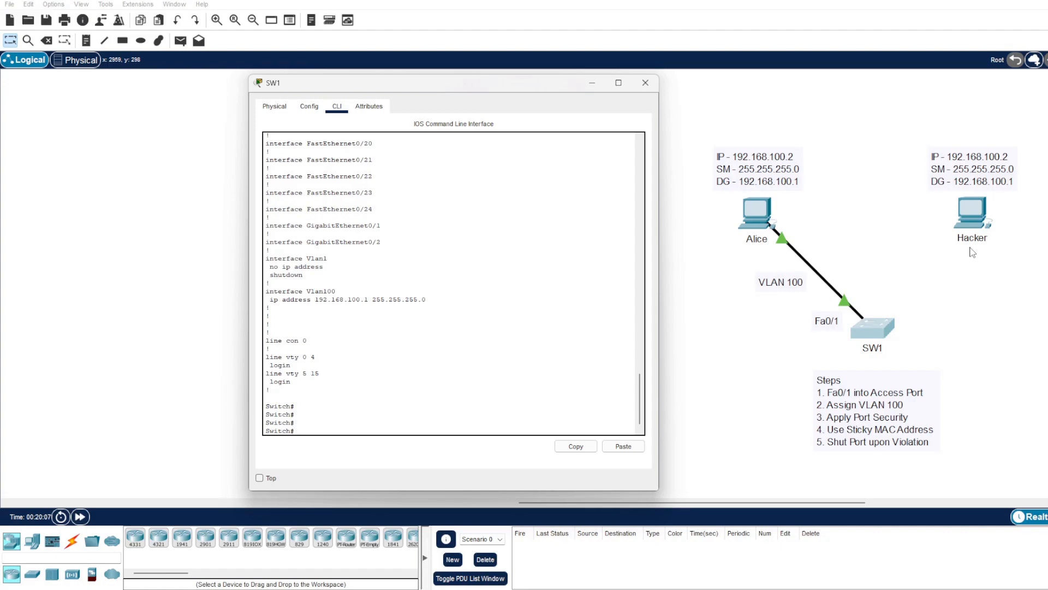
mouse_move(759, 465)
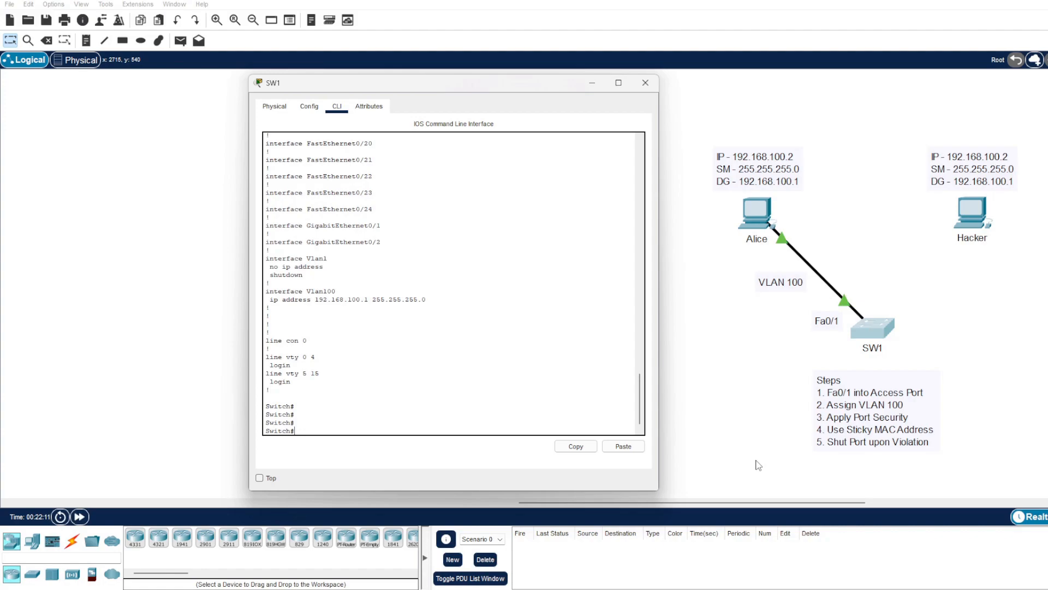
mouse_move(758, 256)
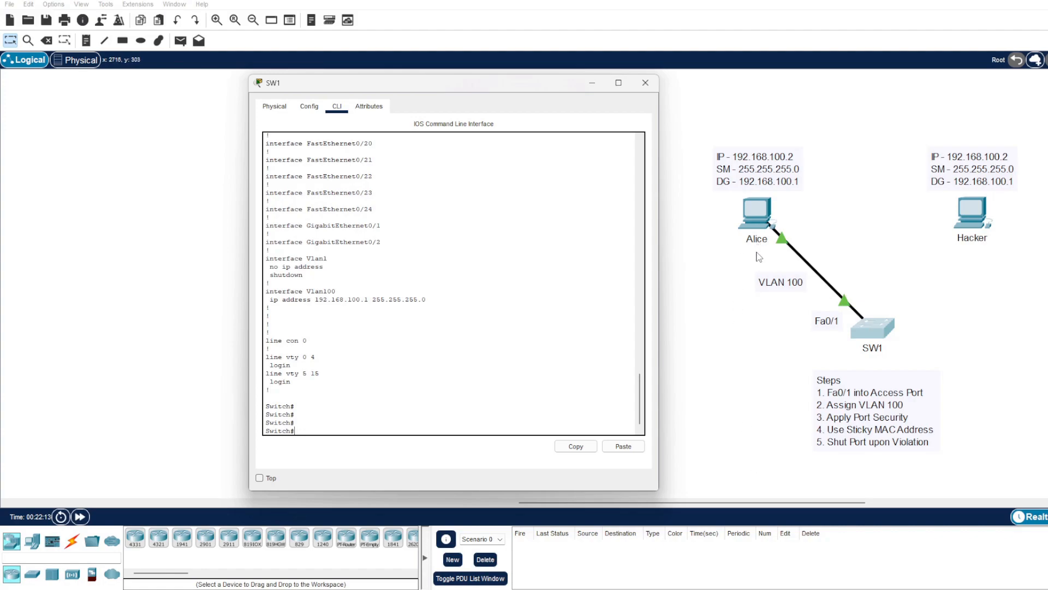
mouse_move(768, 352)
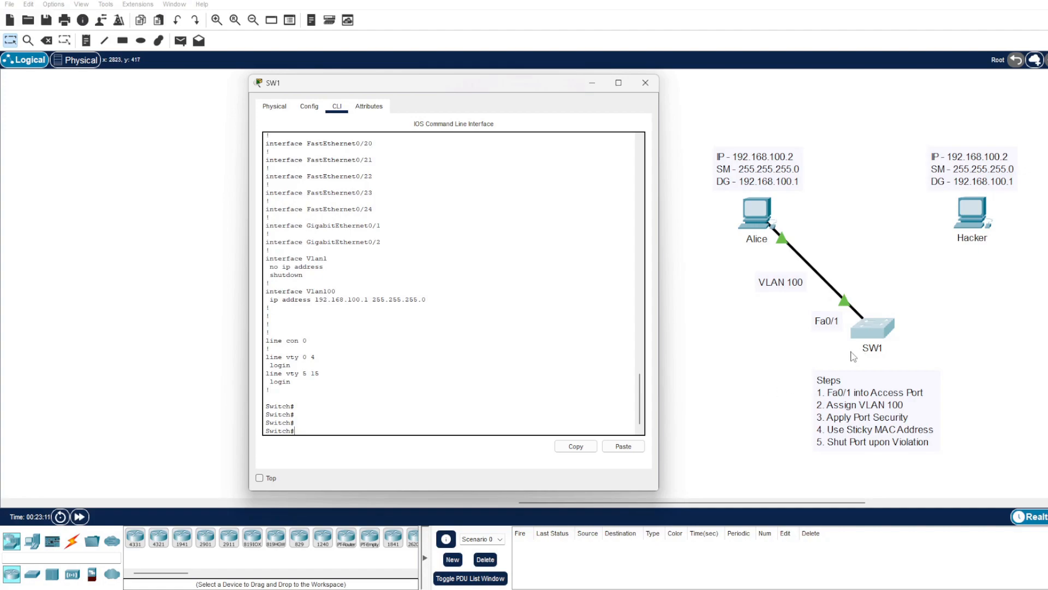
mouse_move(826, 360)
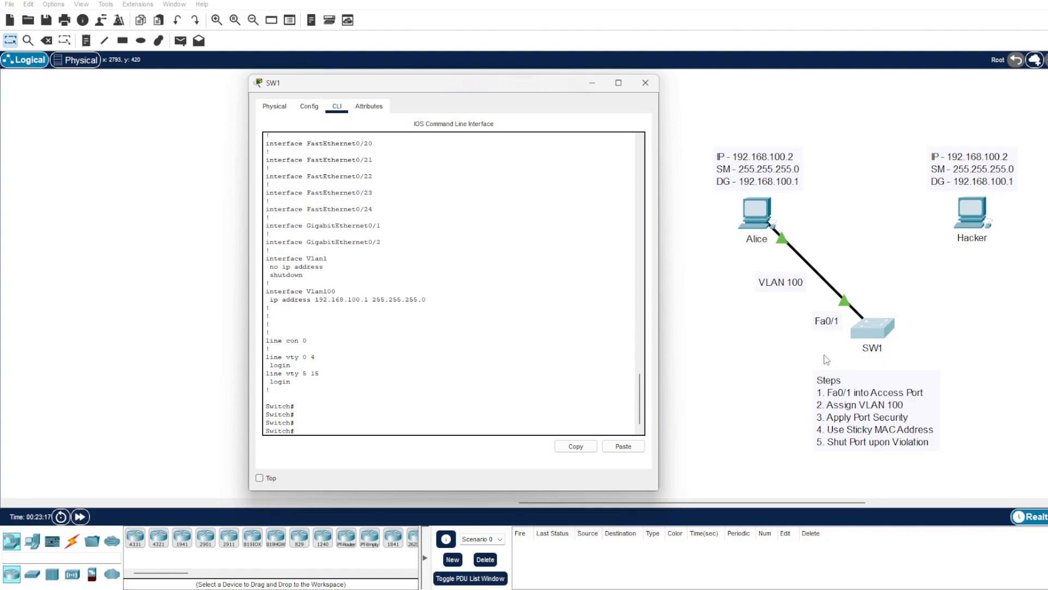
mouse_move(826, 360)
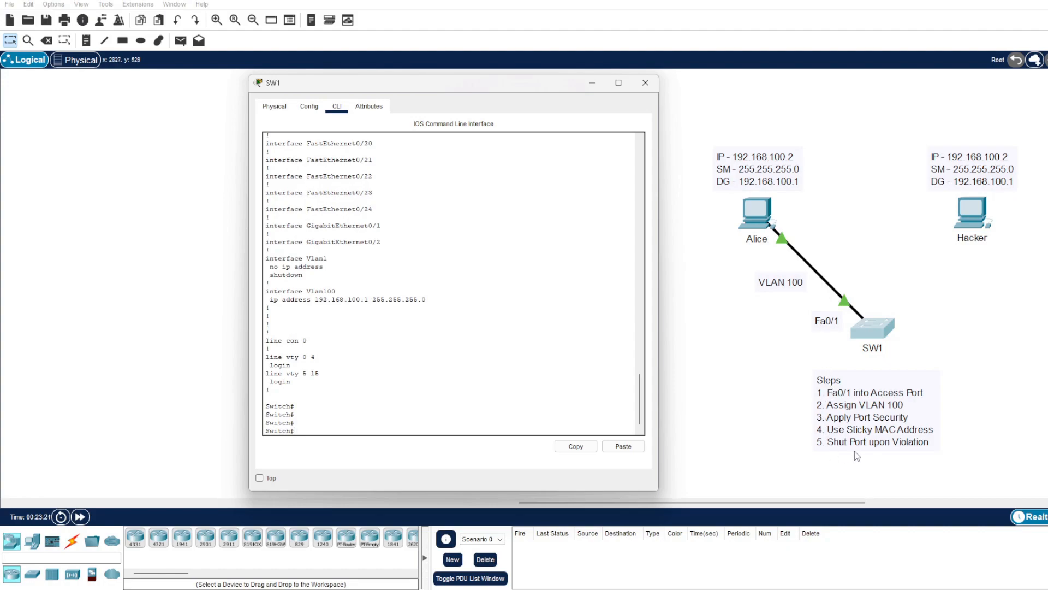
mouse_move(860, 461)
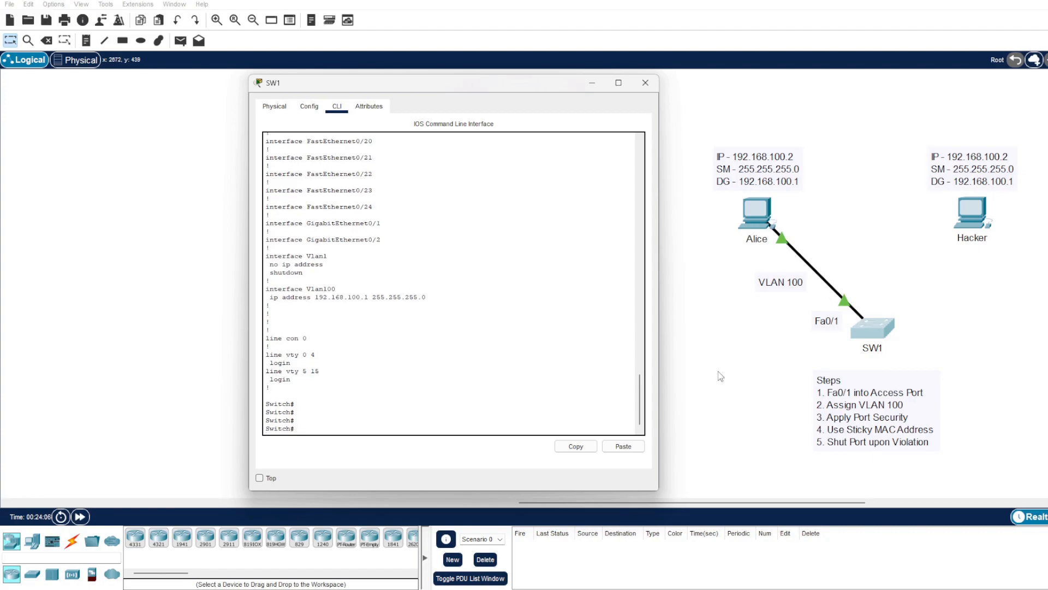
Enter Fa0/1 interface mode on SW1 and attempt switchport port-security, which is rejected
text(conf t)
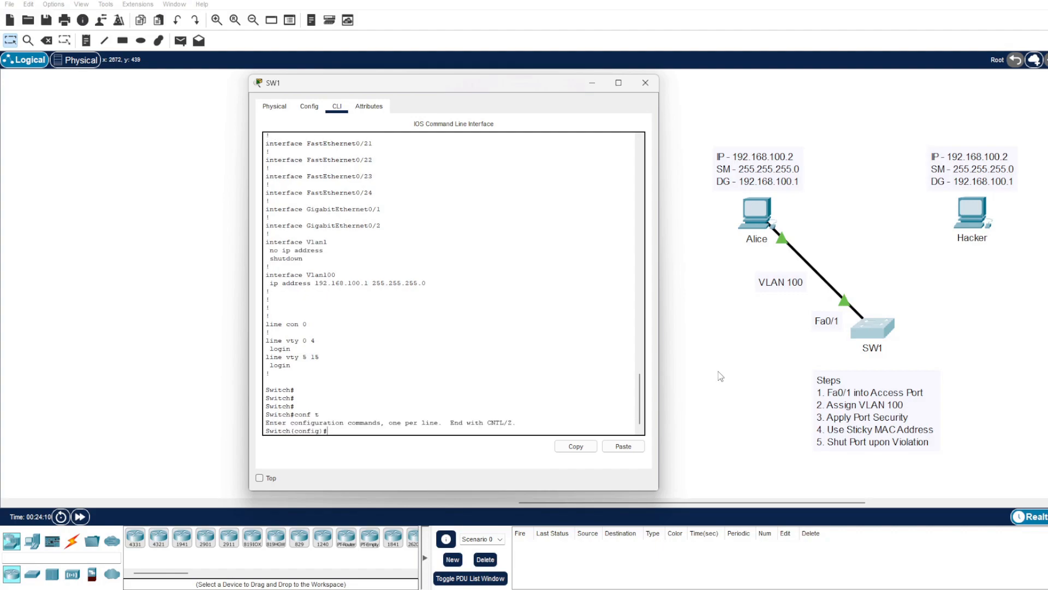
text(int fas)
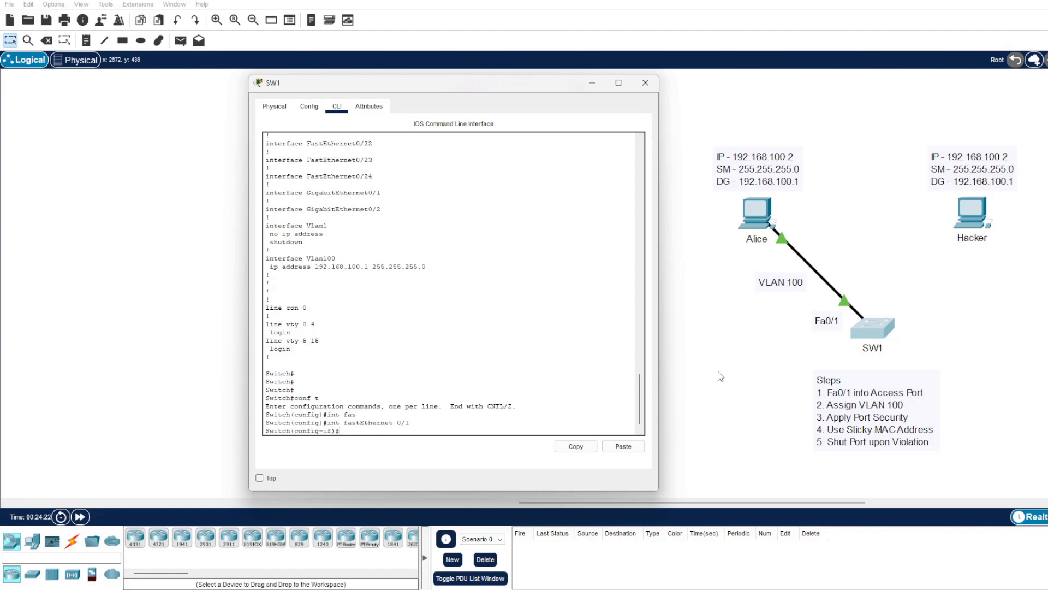
text(swit)
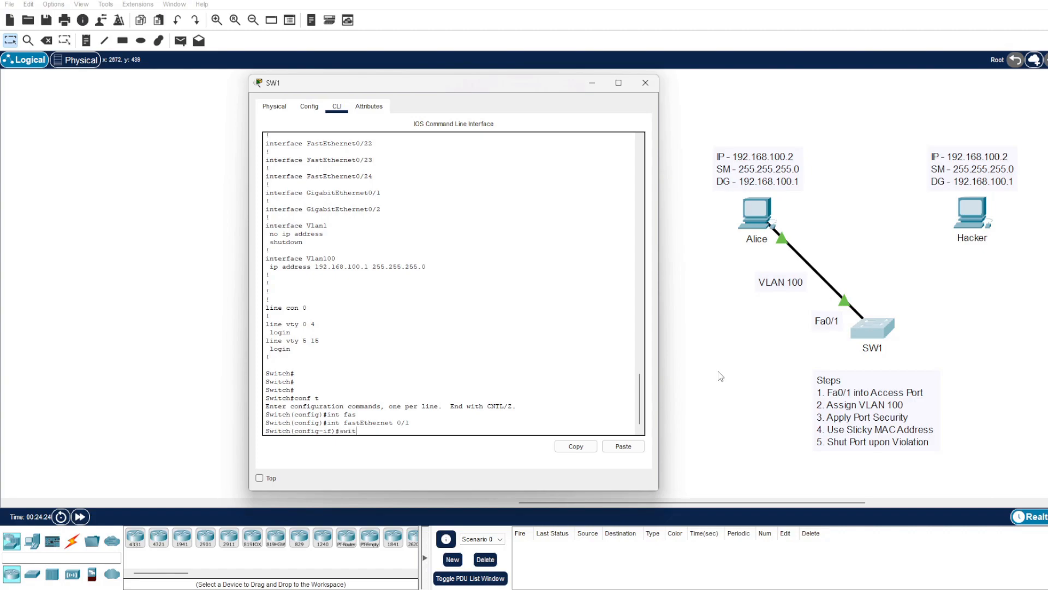
text(switchport port-security)
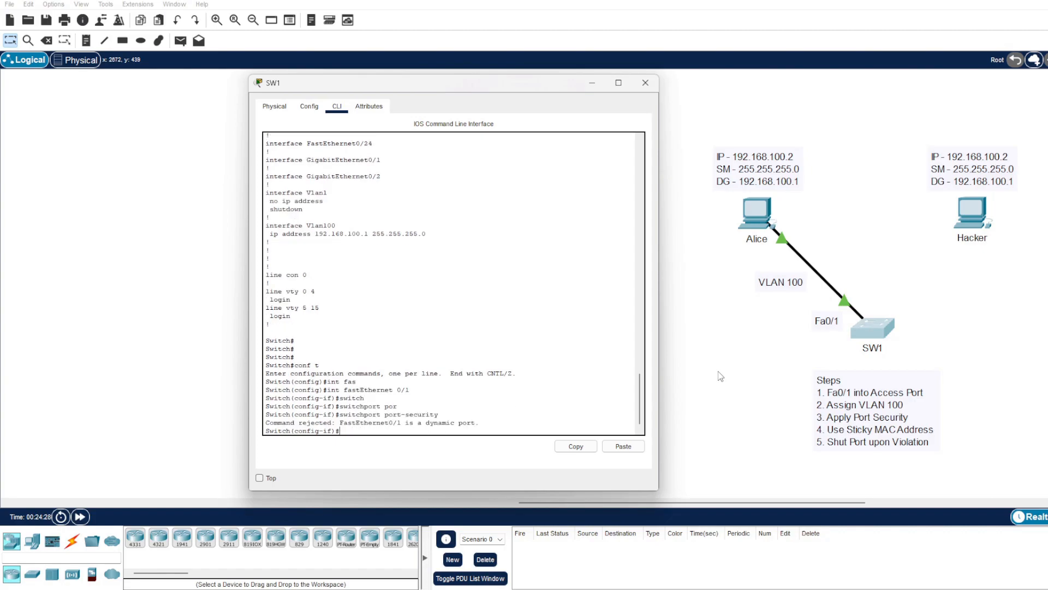
mouse_move(679, 399)
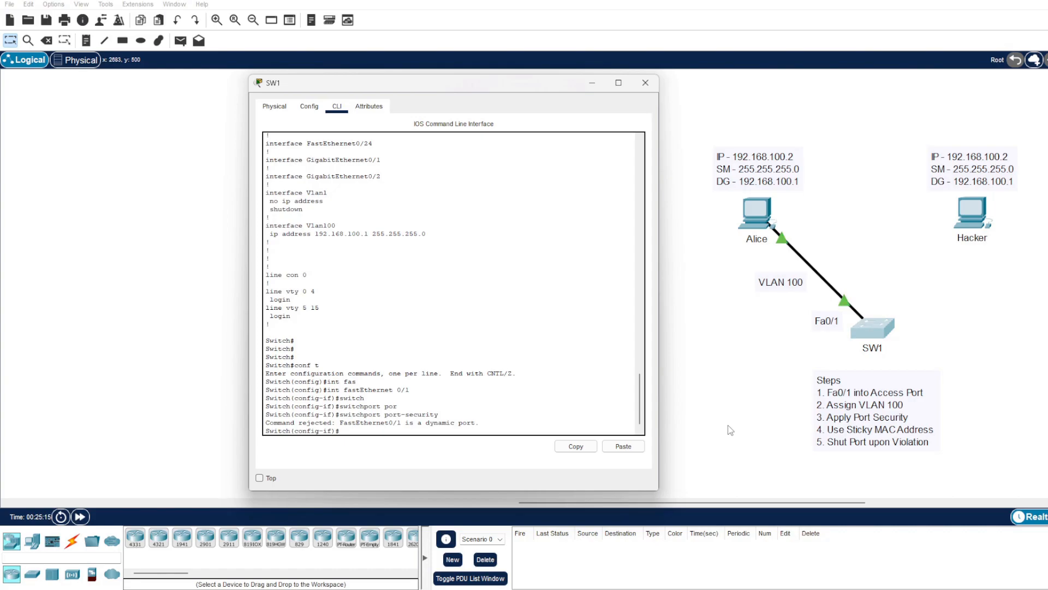
Make Fa0/1 an access port assigned to VLAN 100
text(switchport)
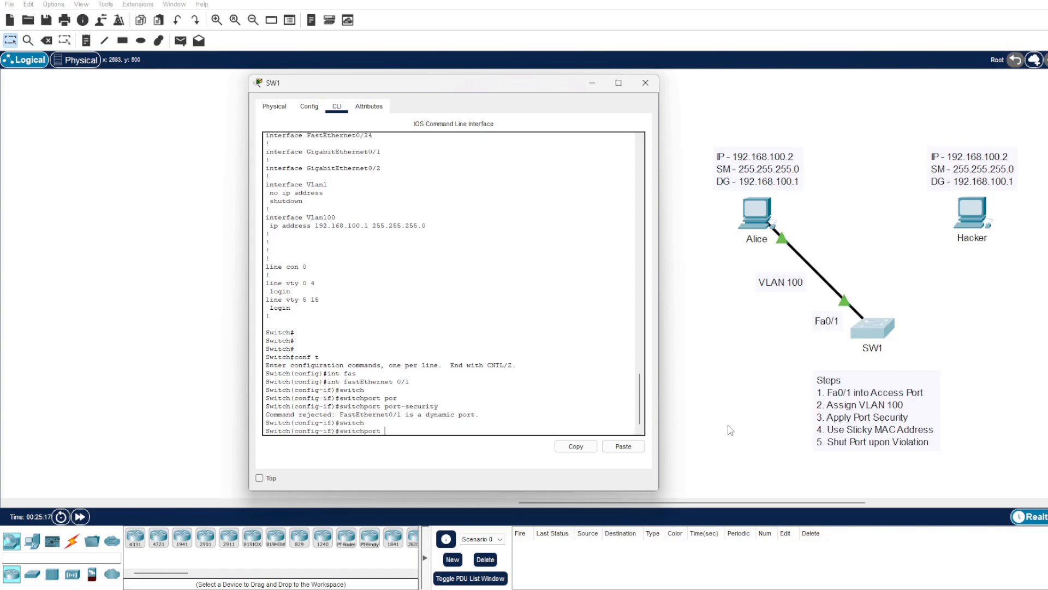
text(mode acces)
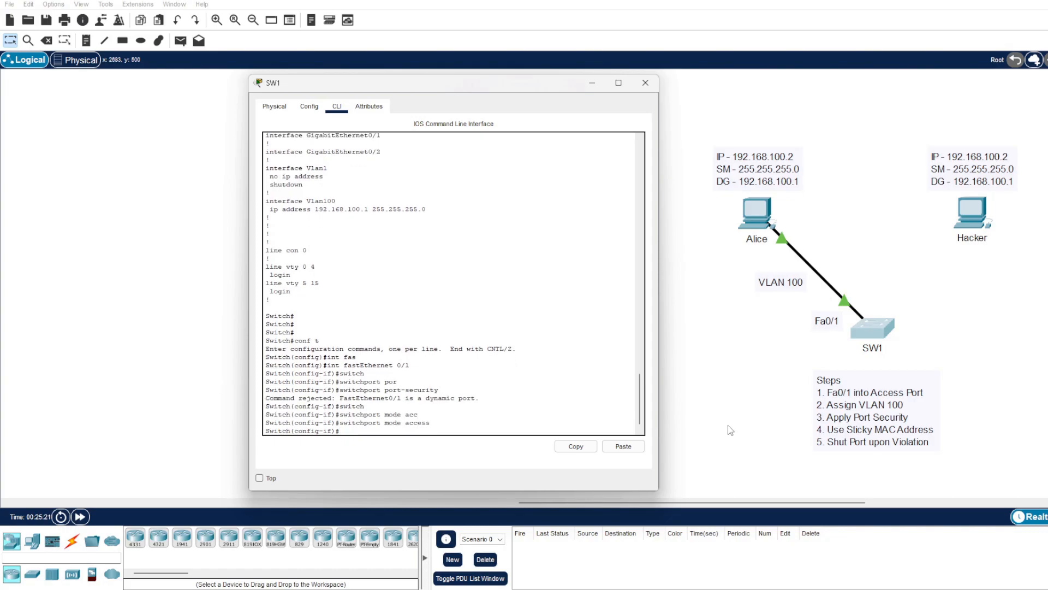
text(switchport ACC)
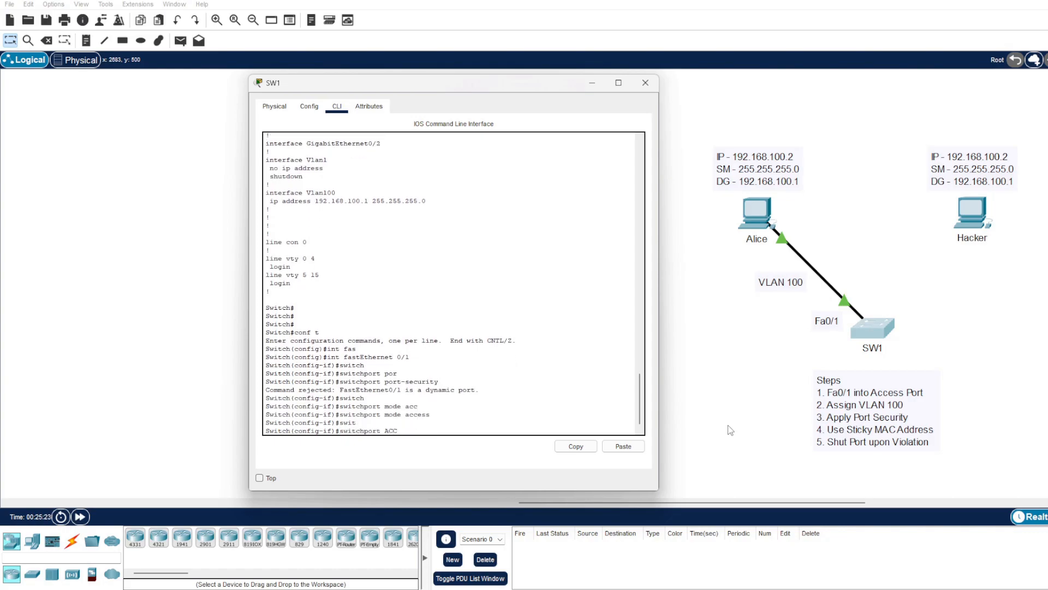
text(ess VLAN 100)
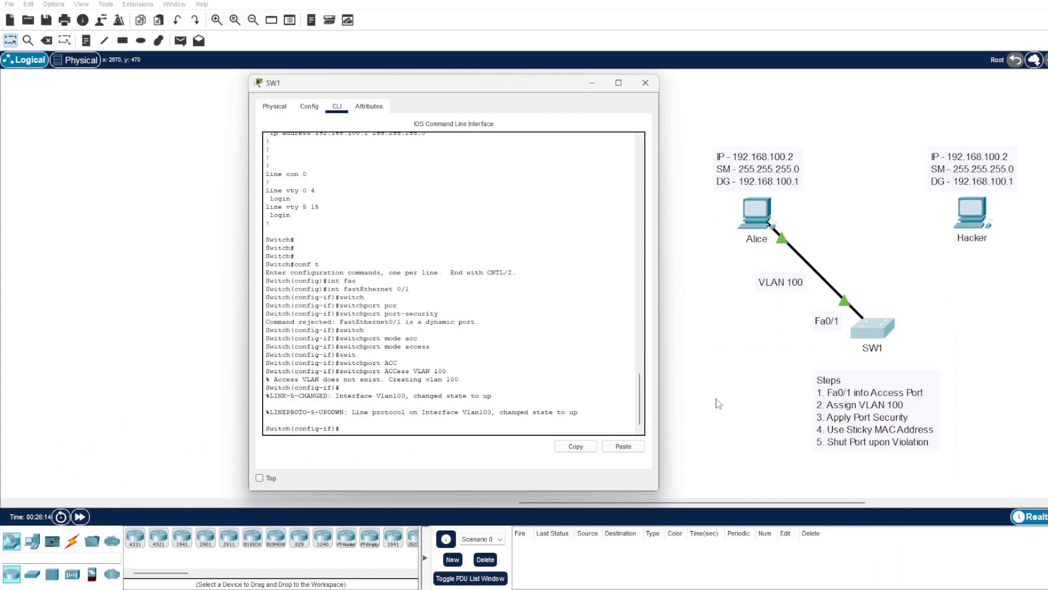
Enable port security on Fa0/1 and start configuring sticky MAC learning
text(s)
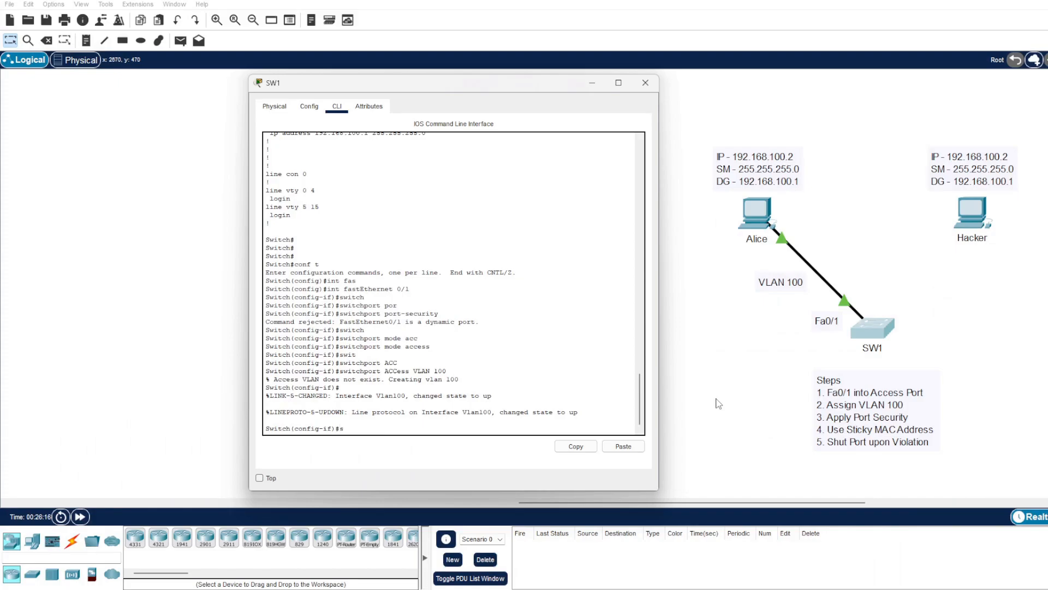
text(switchport port-security mac-address)
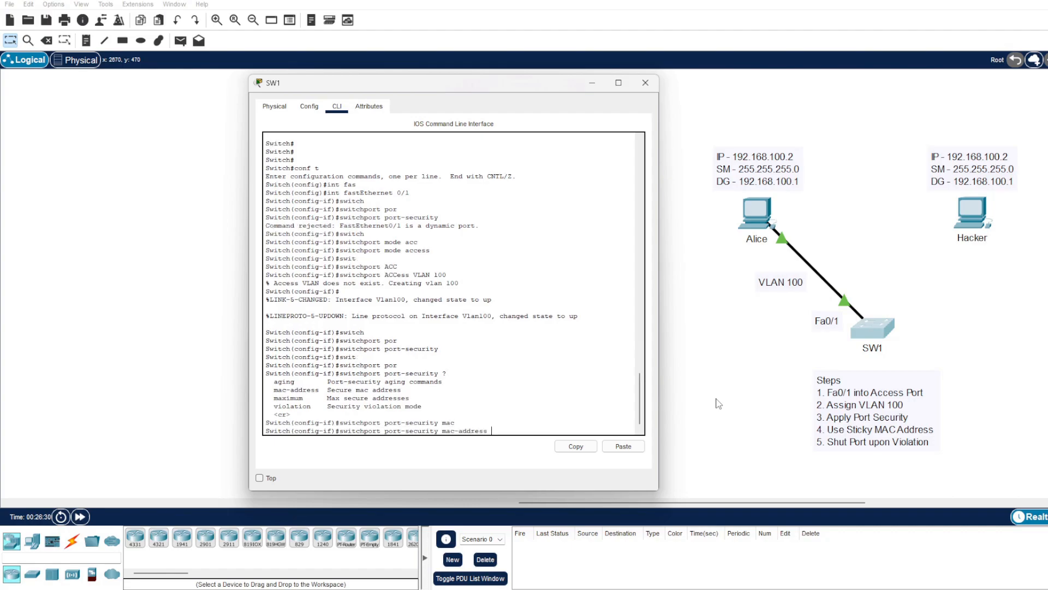
text(?)
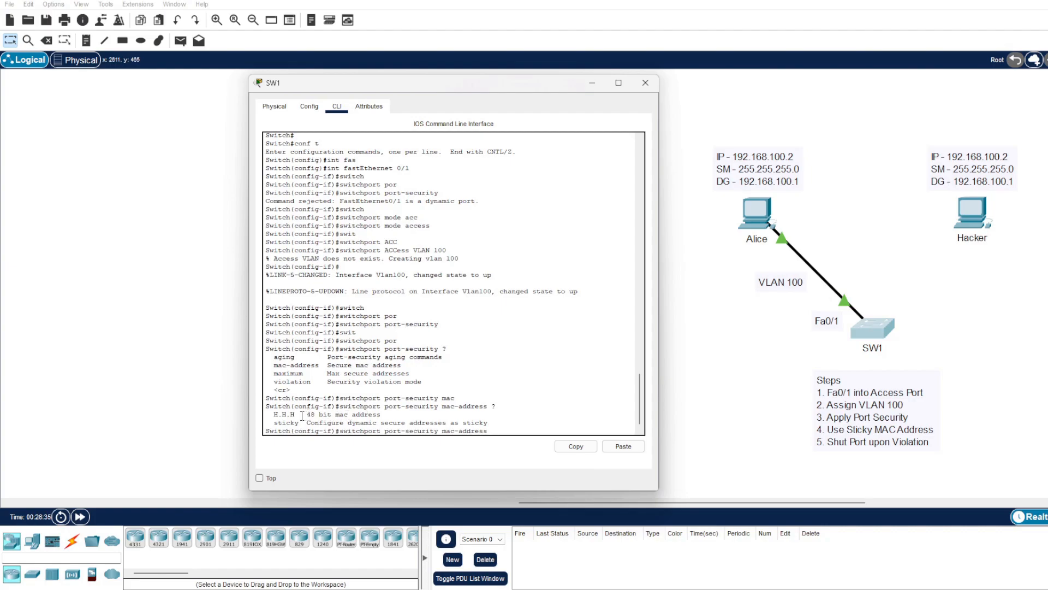
mouse_move(685, 310)
text( st)
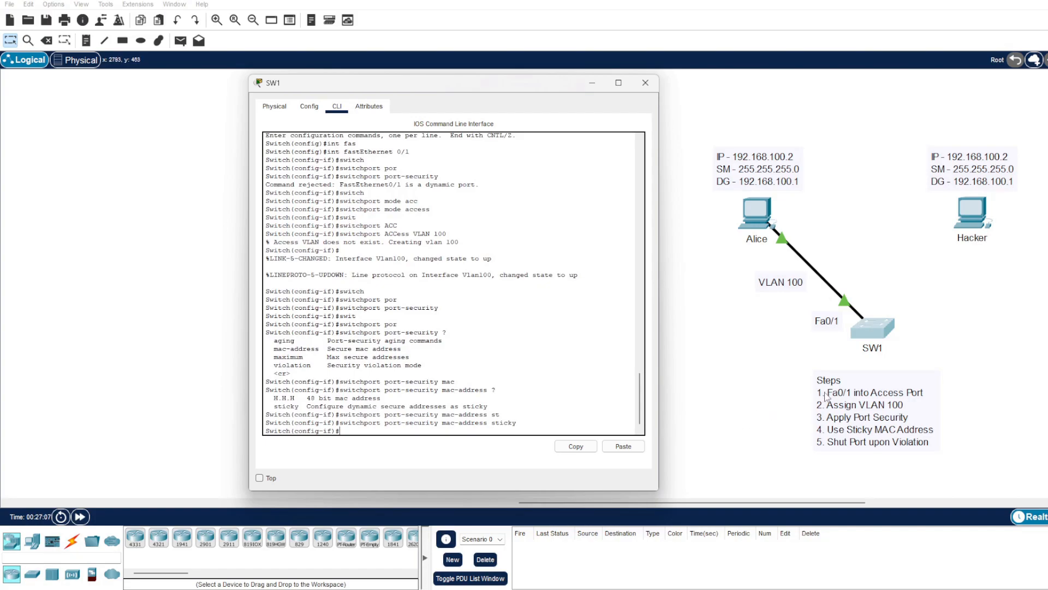
mouse_move(824, 452)
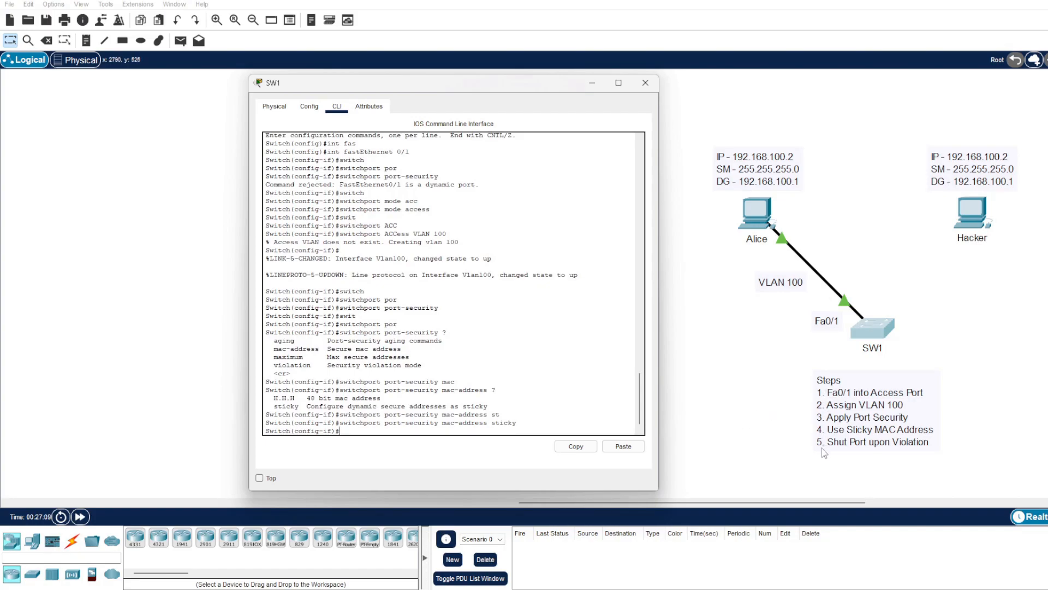
mouse_move(911, 453)
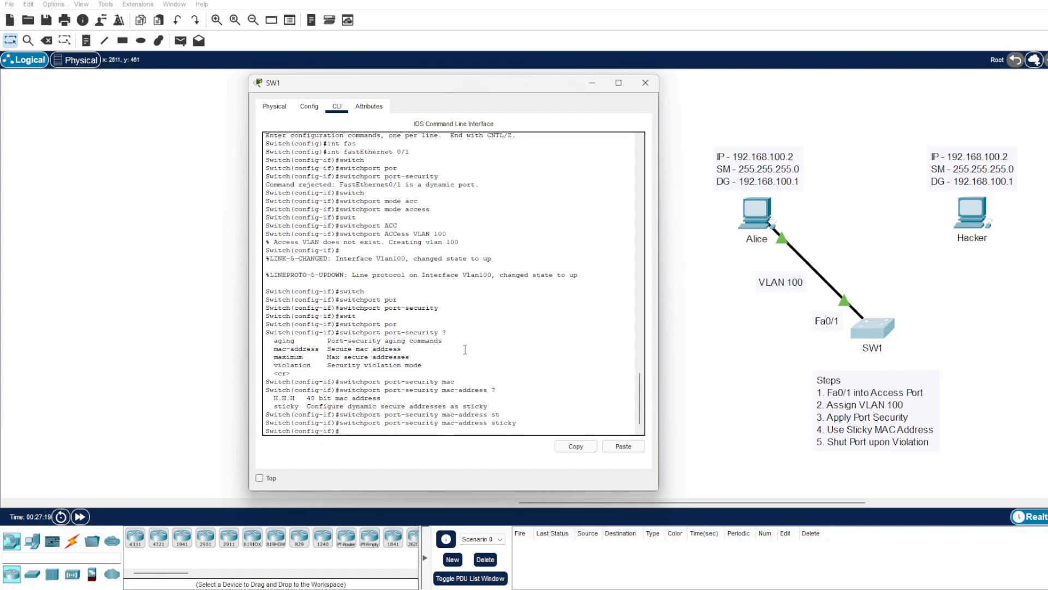
Set the Fa0/1 port-security violation mode to shutdown
text(switchport)
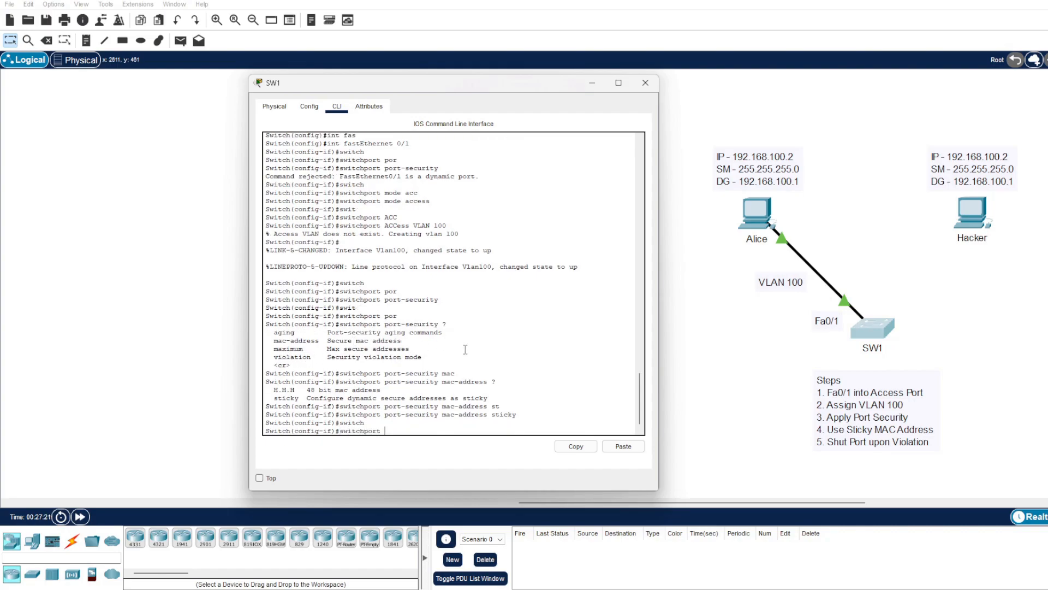
text(violation)
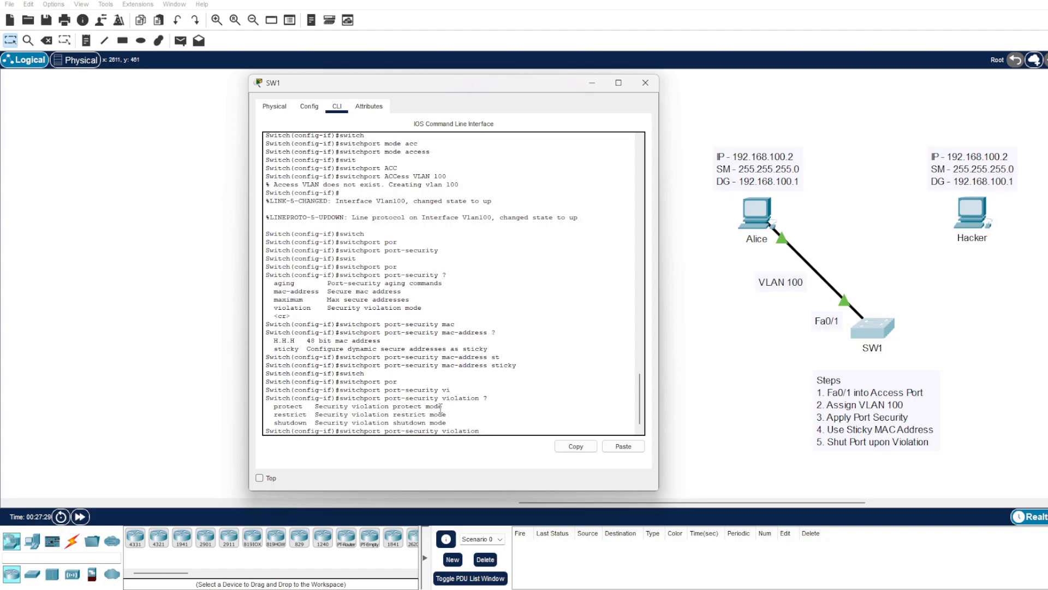
mouse_move(702, 242)
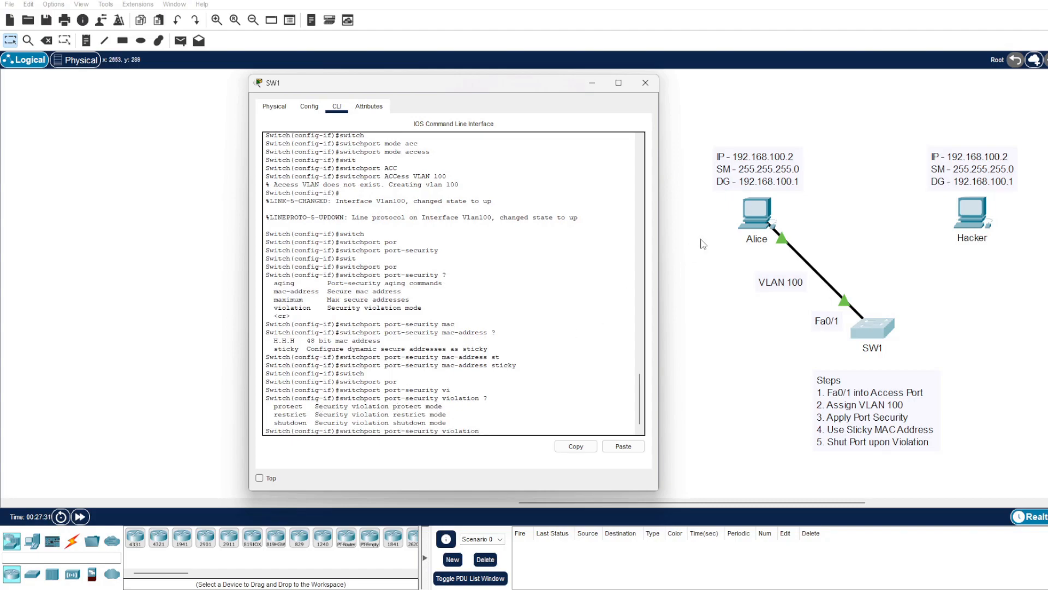
mouse_move(829, 217)
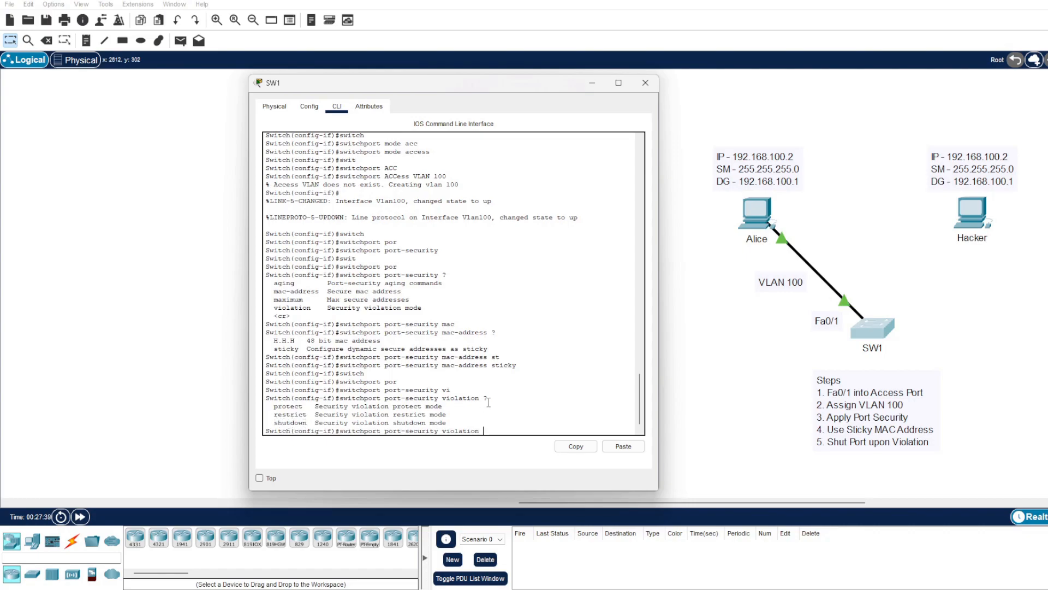
text(shutdown)
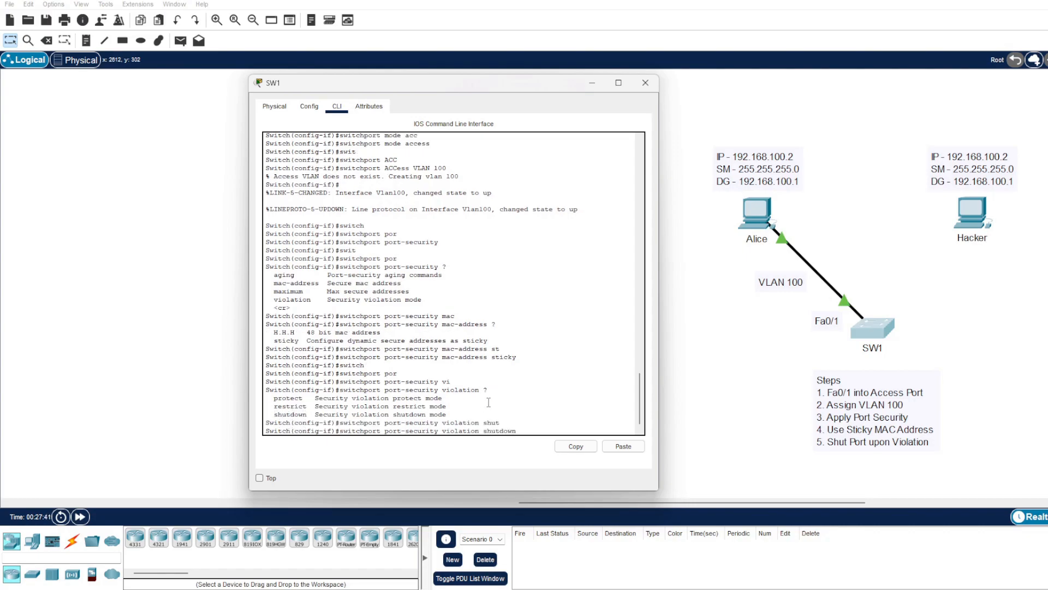
key(enter)
text(end)
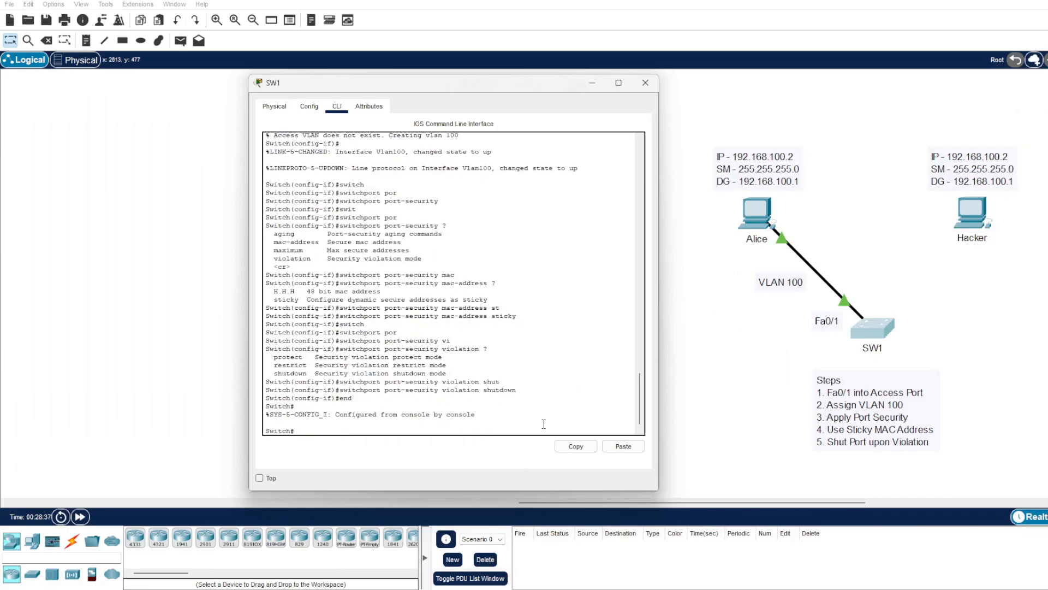
Save SW1's configuration with wr
text(wr)
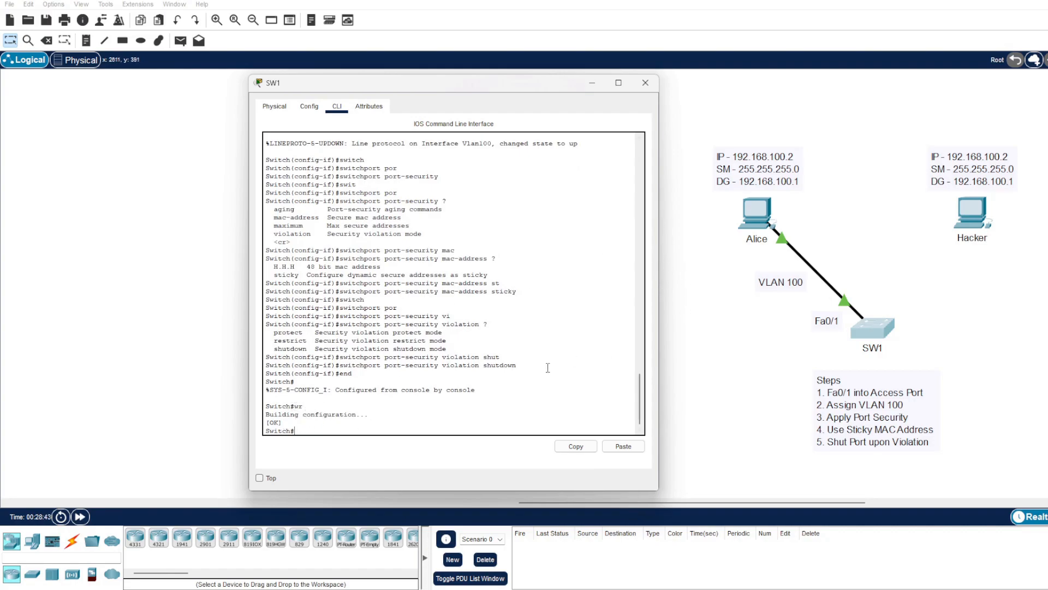
text(sh)
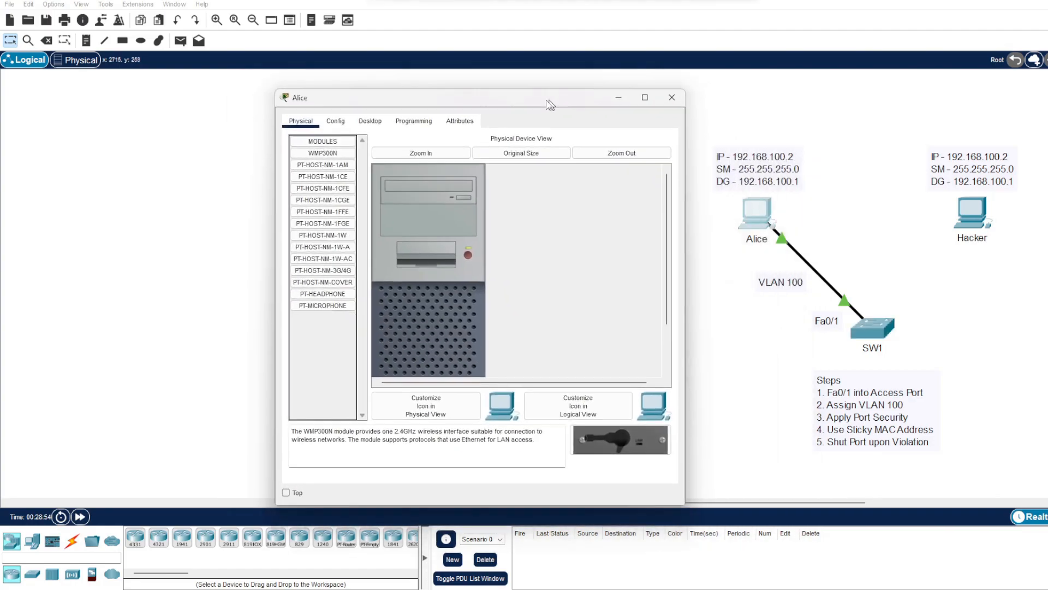
Ping 192.168.100.1 from Alice's command prompt
click(308, 110)
text(ping)
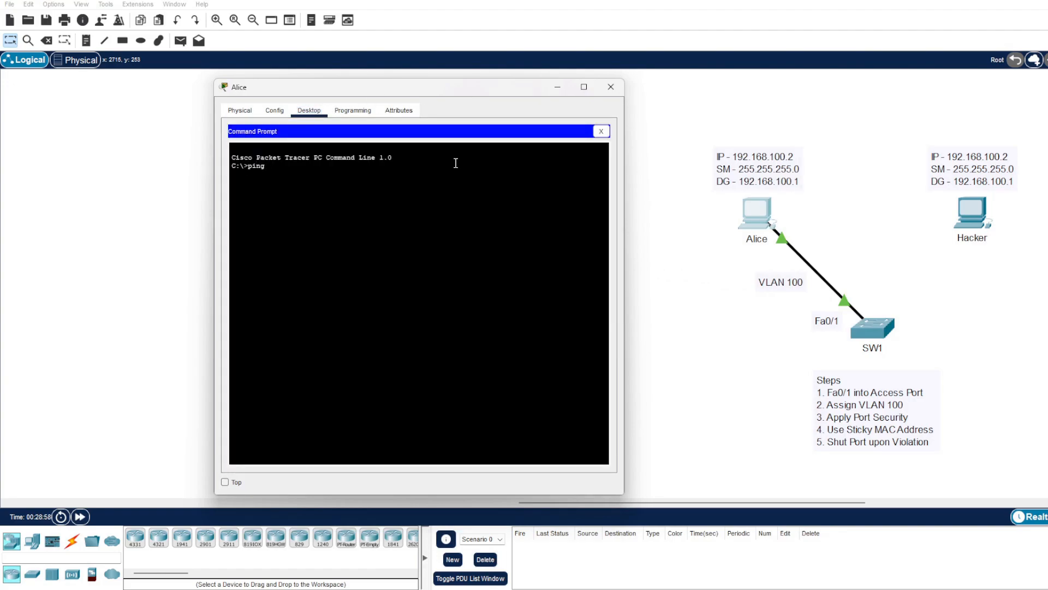
text(192.168.100.)
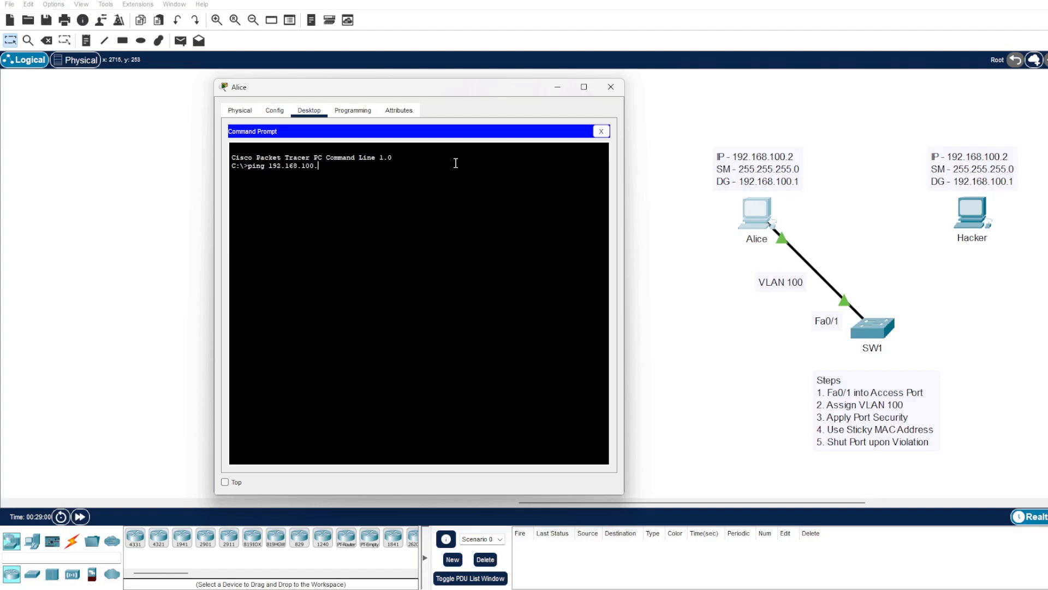
key(enter)
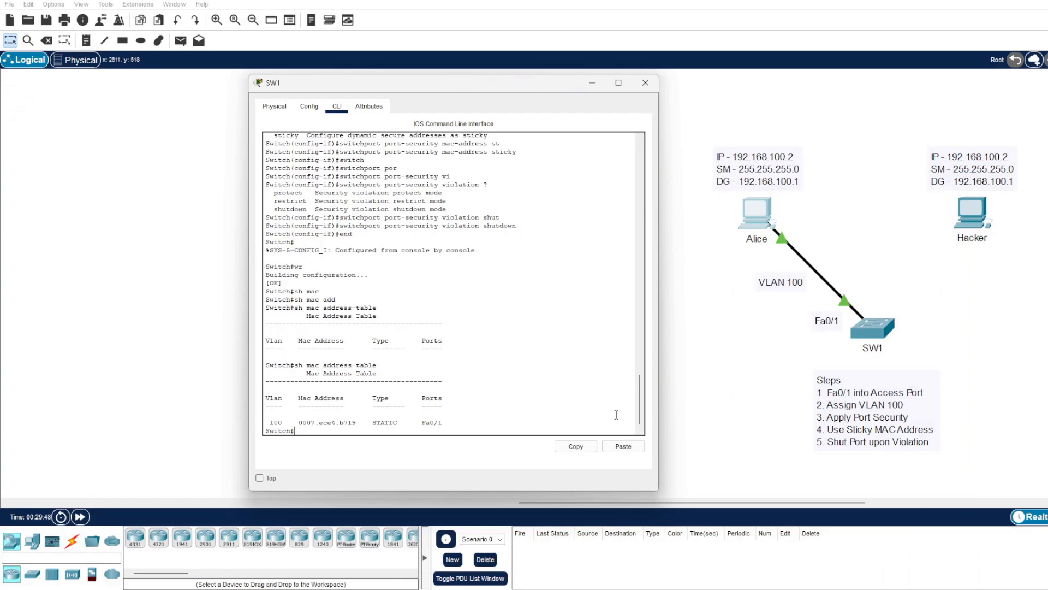
Run show port-security interface fa0/1 on SW1
text(sh port-security interface fa)
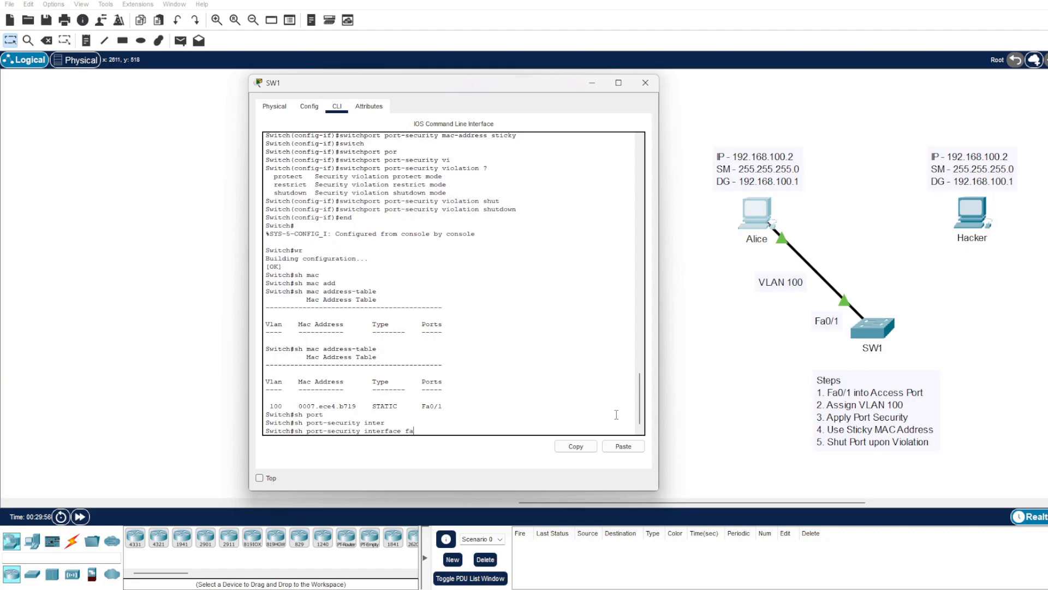
key(enter)
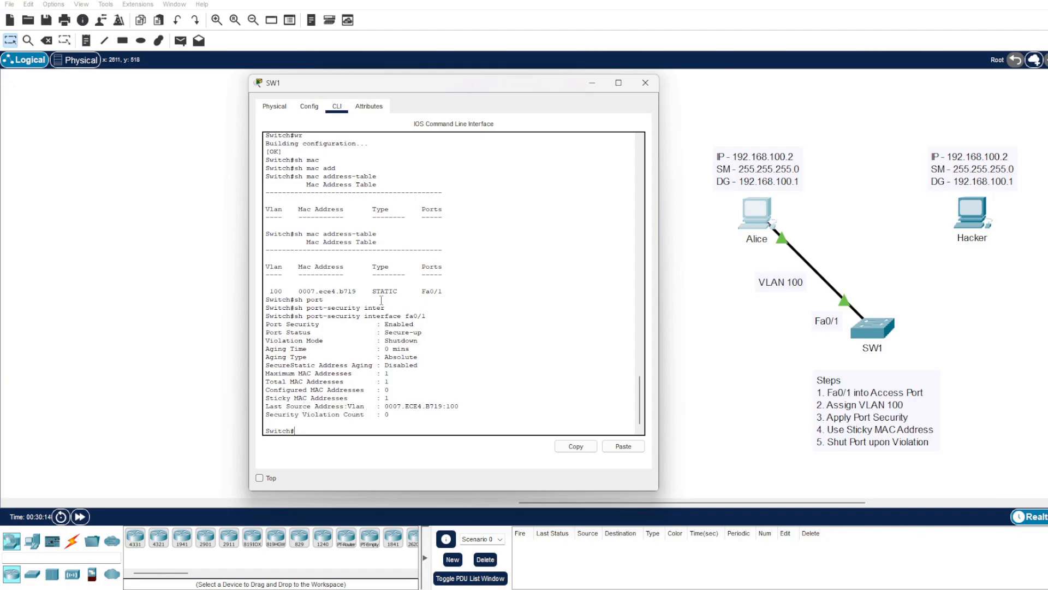
Reconnect SW1's Fa0/1 to the Hacker PC instead of Alice
double_click(343, 291)
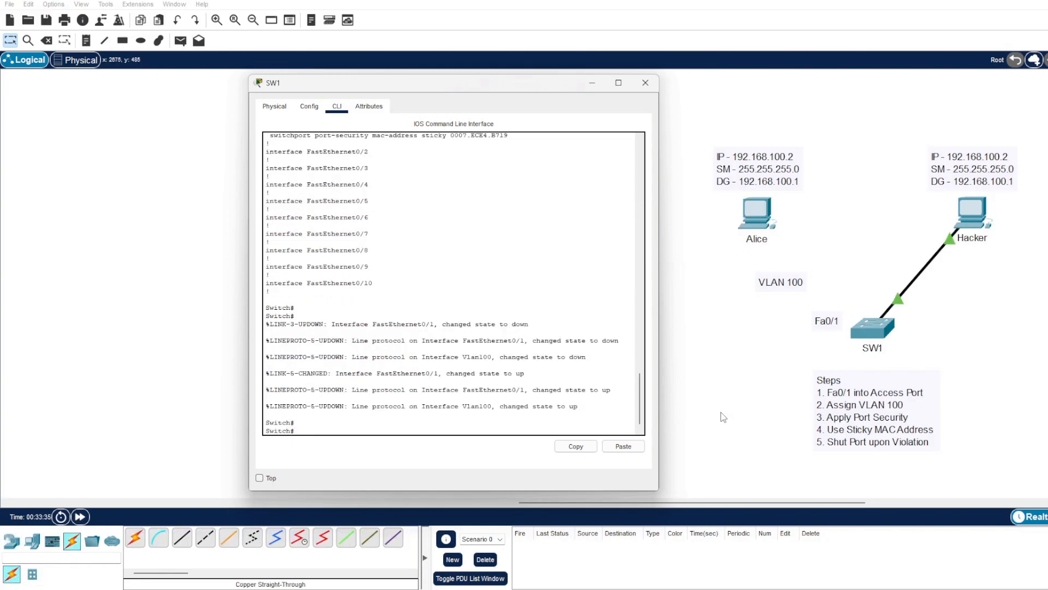
mouse_move(815, 333)
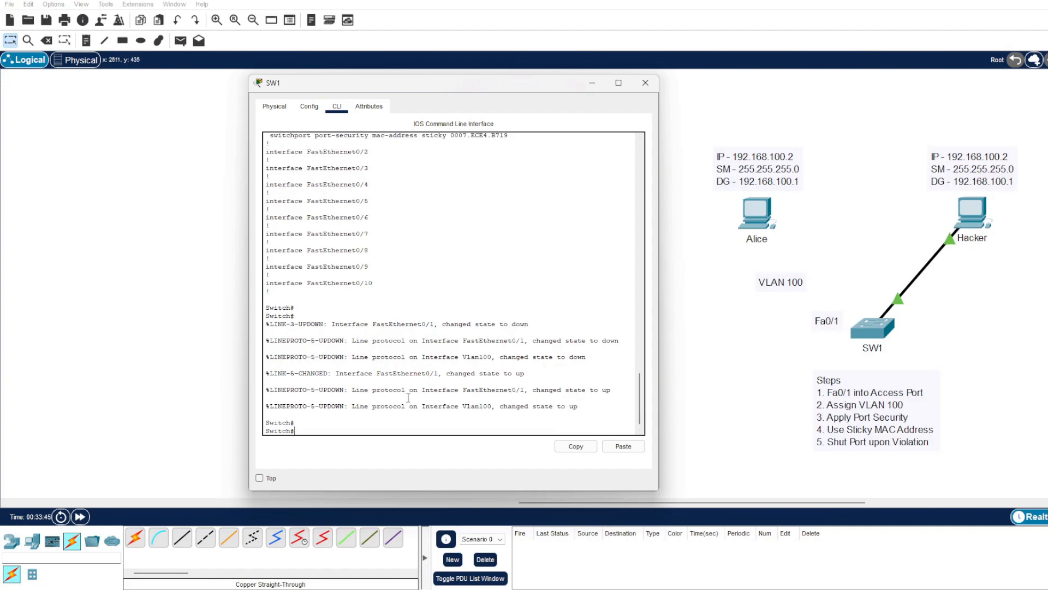
mouse_move(443, 406)
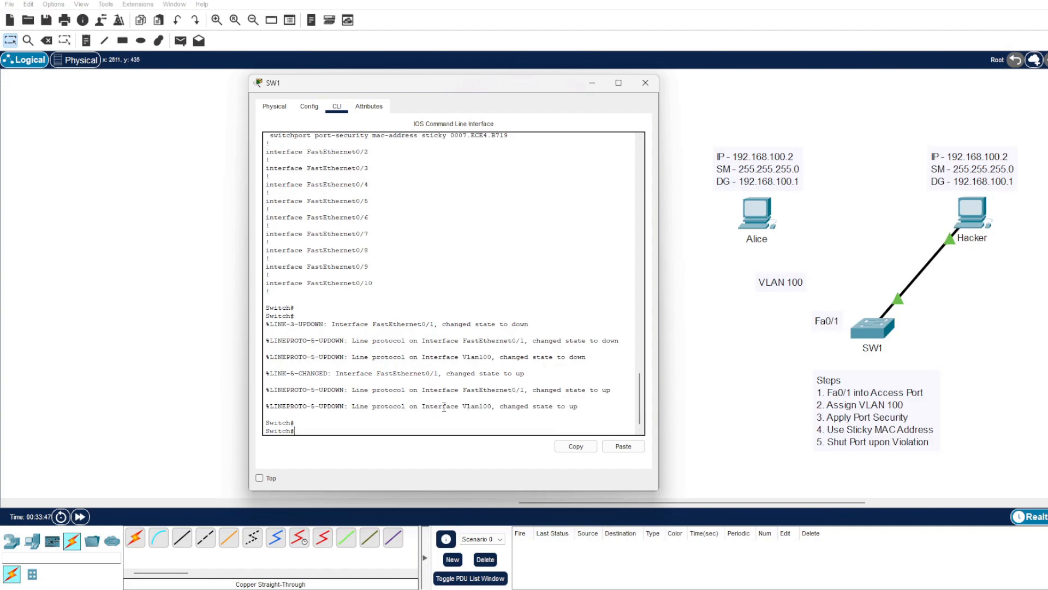
mouse_move(751, 254)
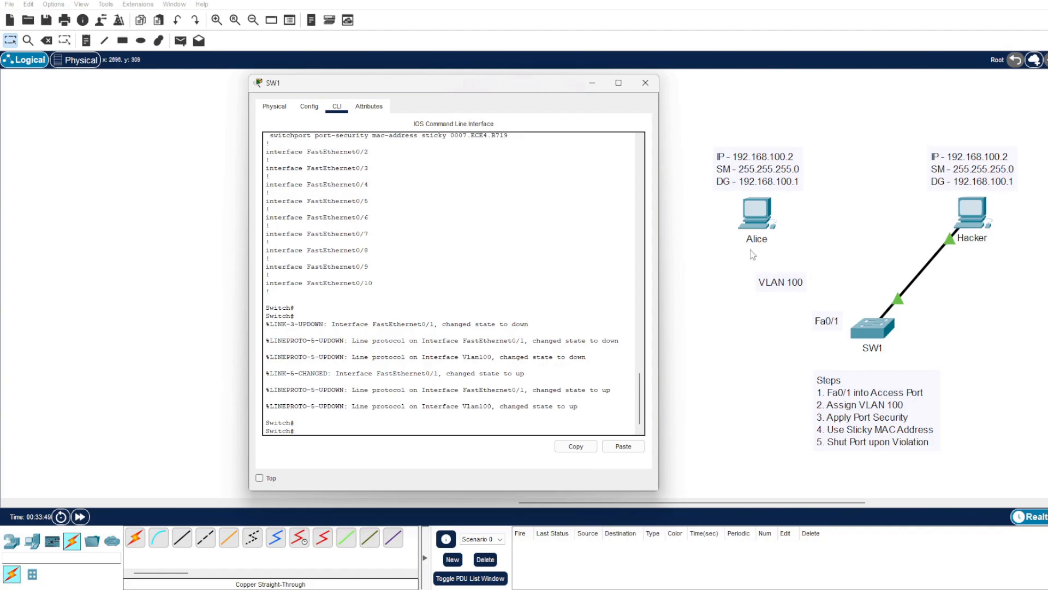
mouse_move(994, 164)
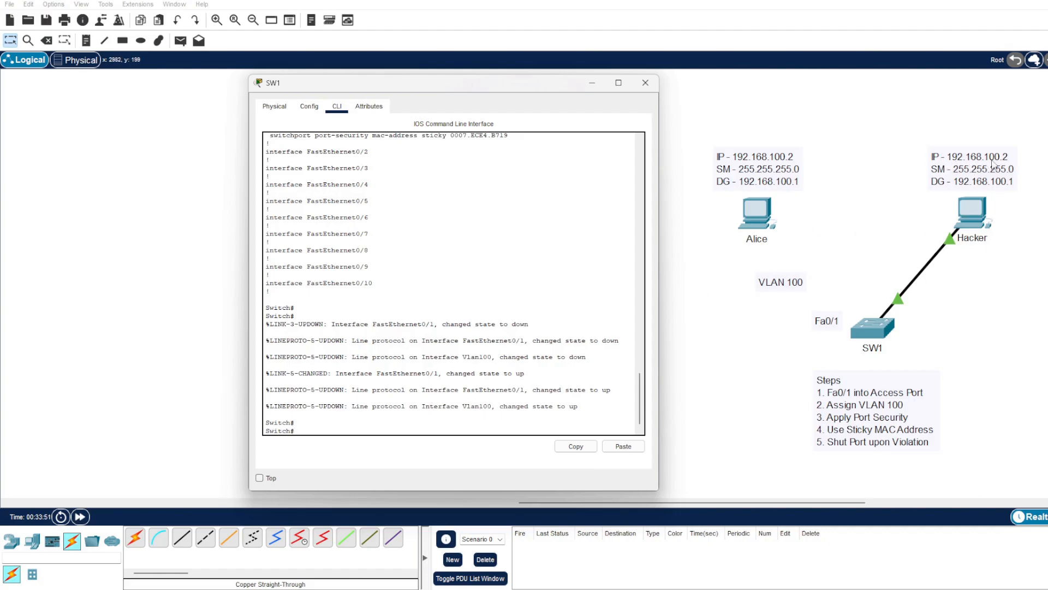
mouse_move(775, 166)
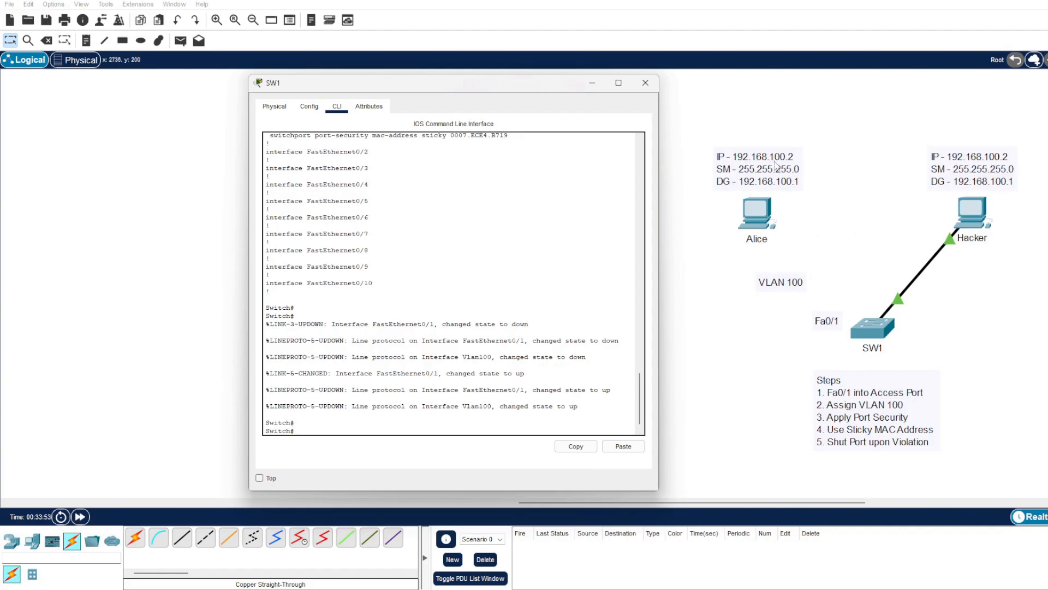
mouse_move(1009, 201)
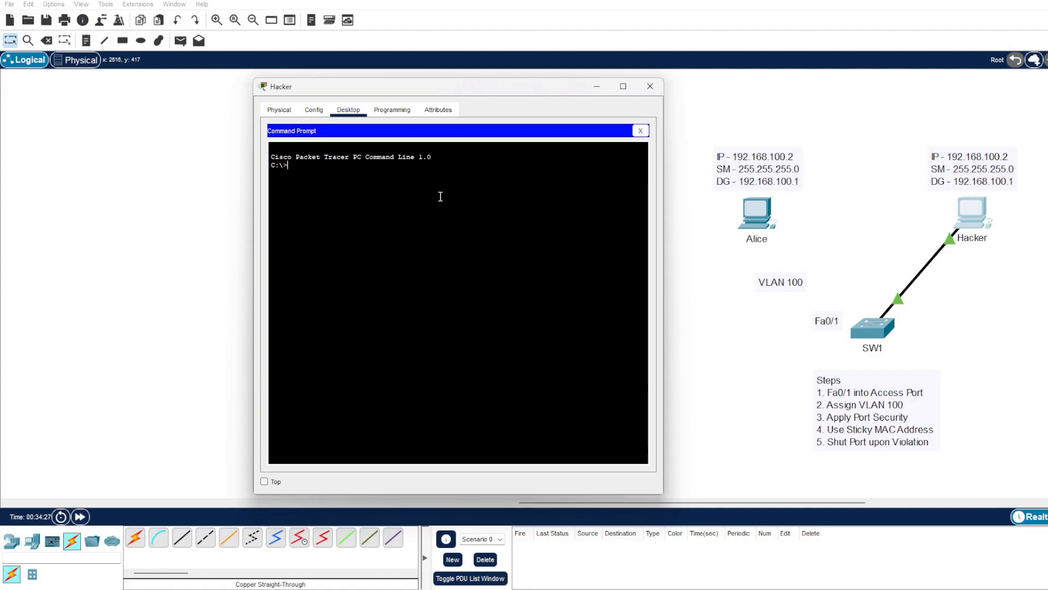
mouse_move(902, 265)
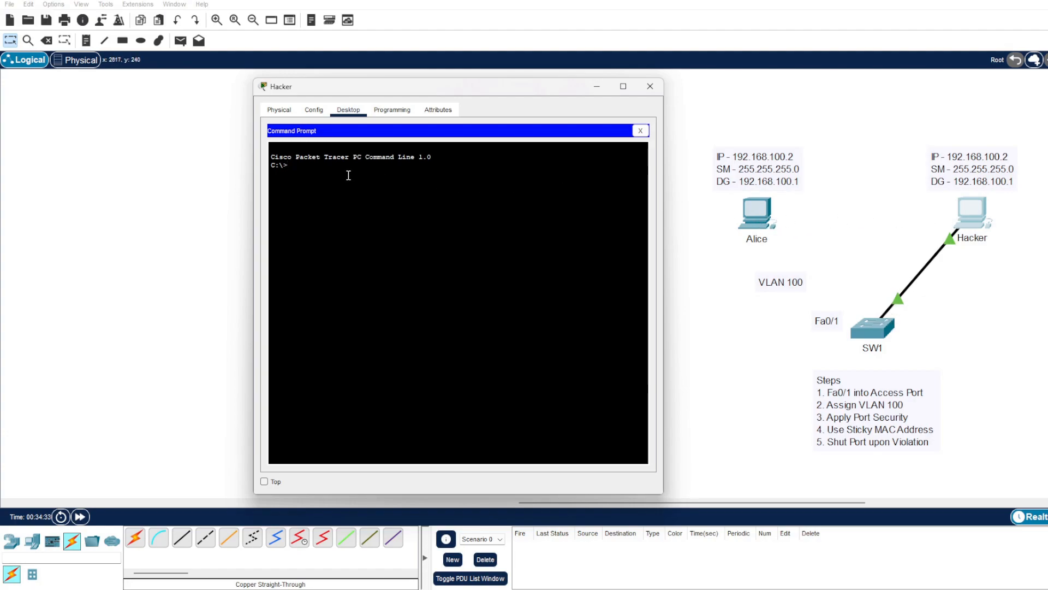
Ping 192.168.100.1 from the Hacker PC's command prompt
text(ping 192.168.100.1)
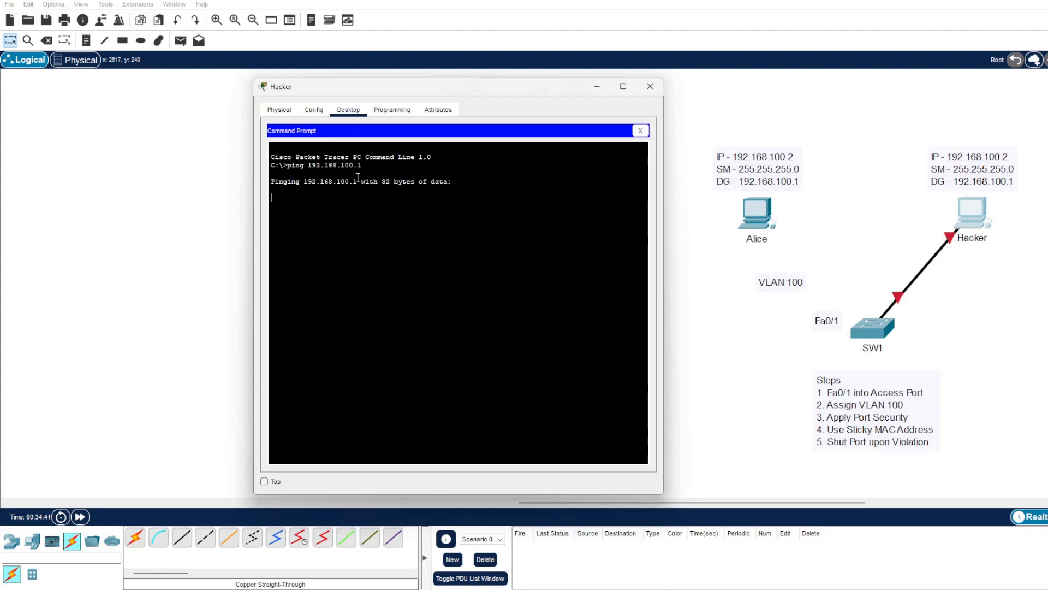
mouse_move(955, 249)
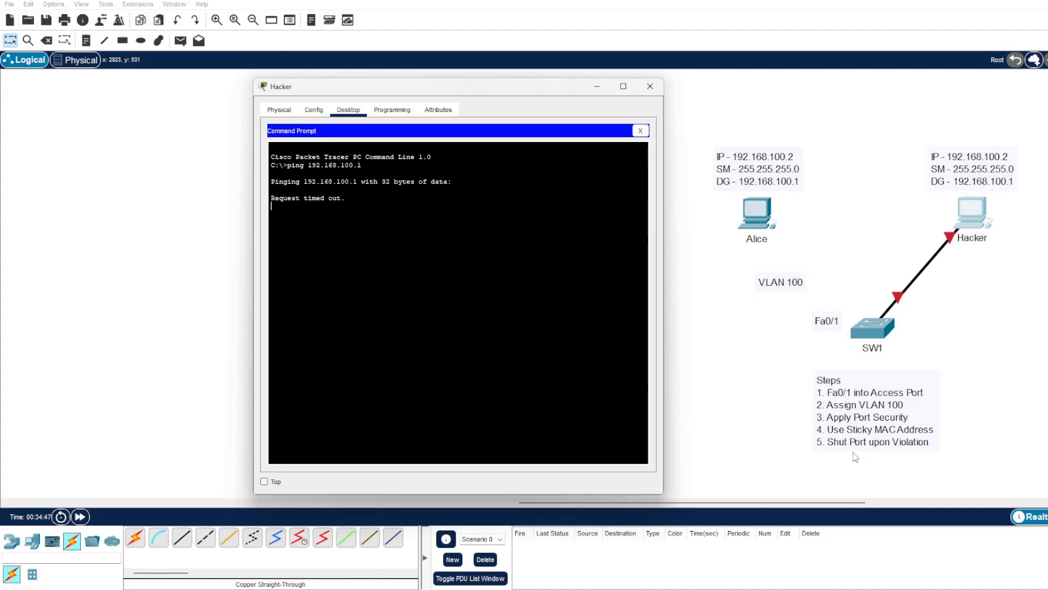
mouse_move(819, 268)
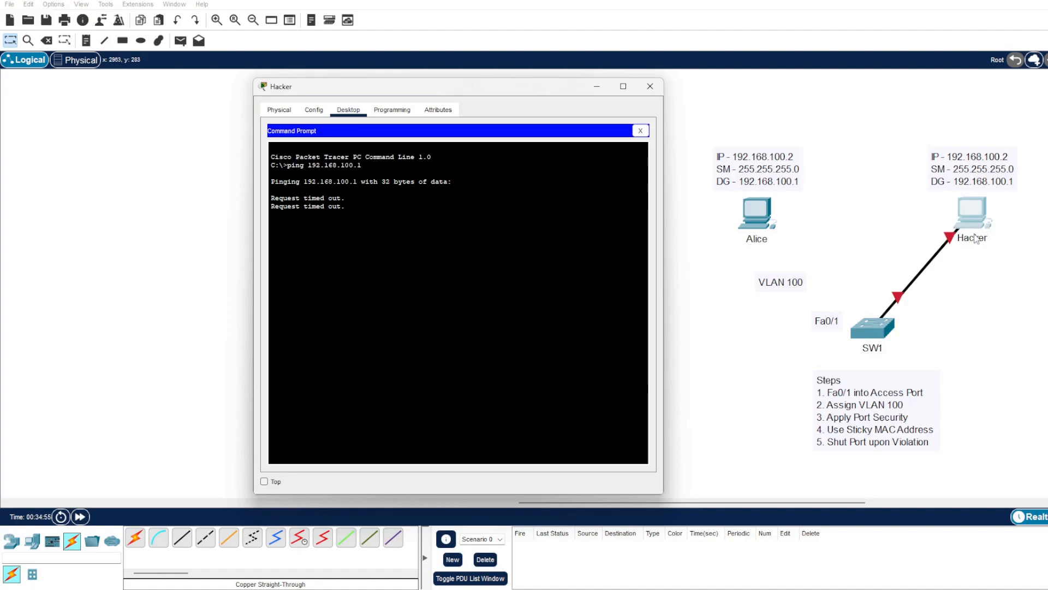
mouse_move(975, 249)
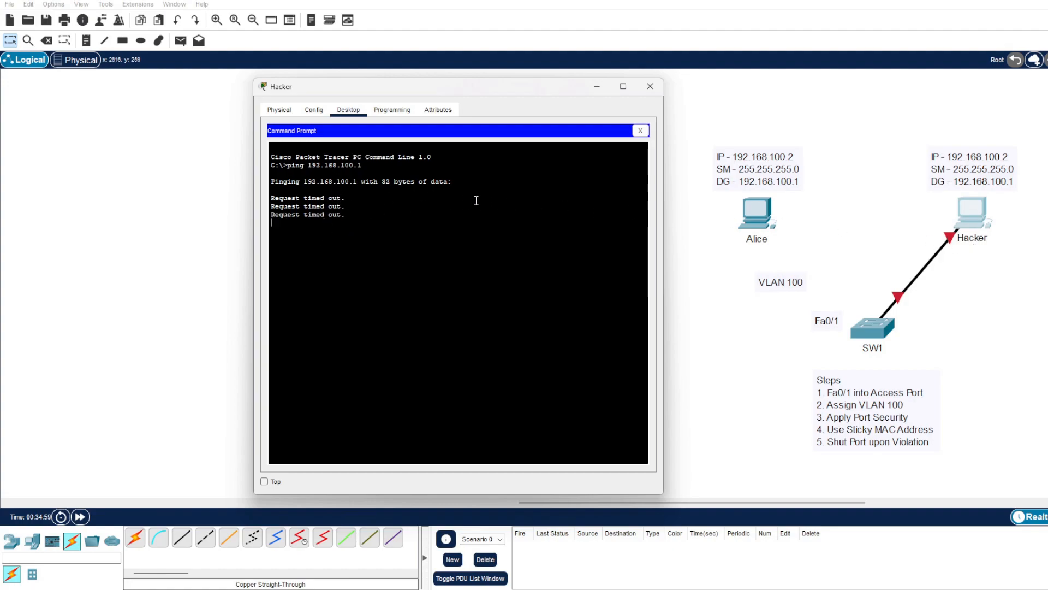
mouse_move(568, 201)
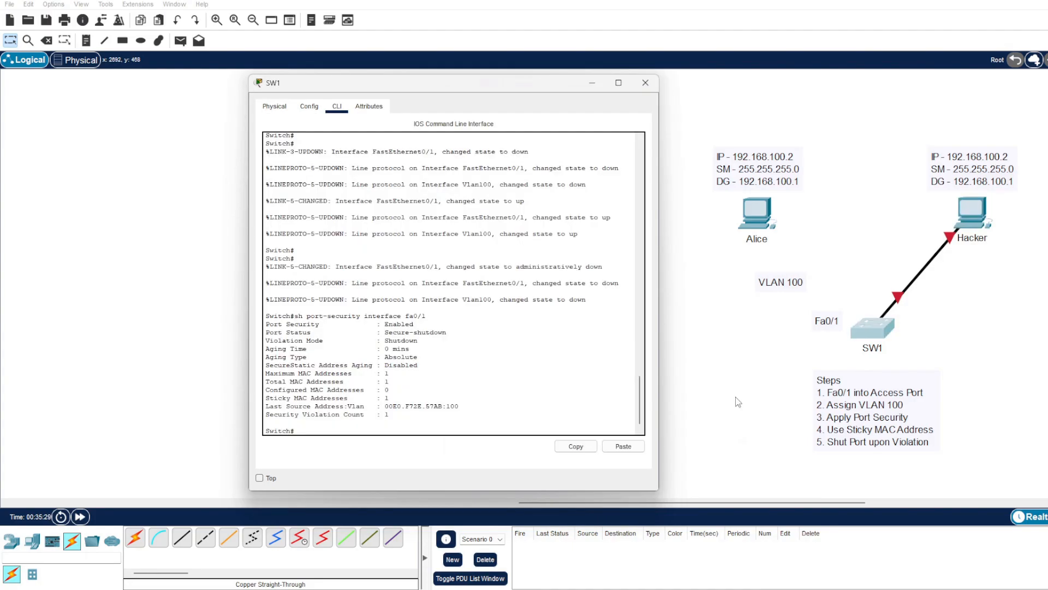
mouse_move(305, 318)
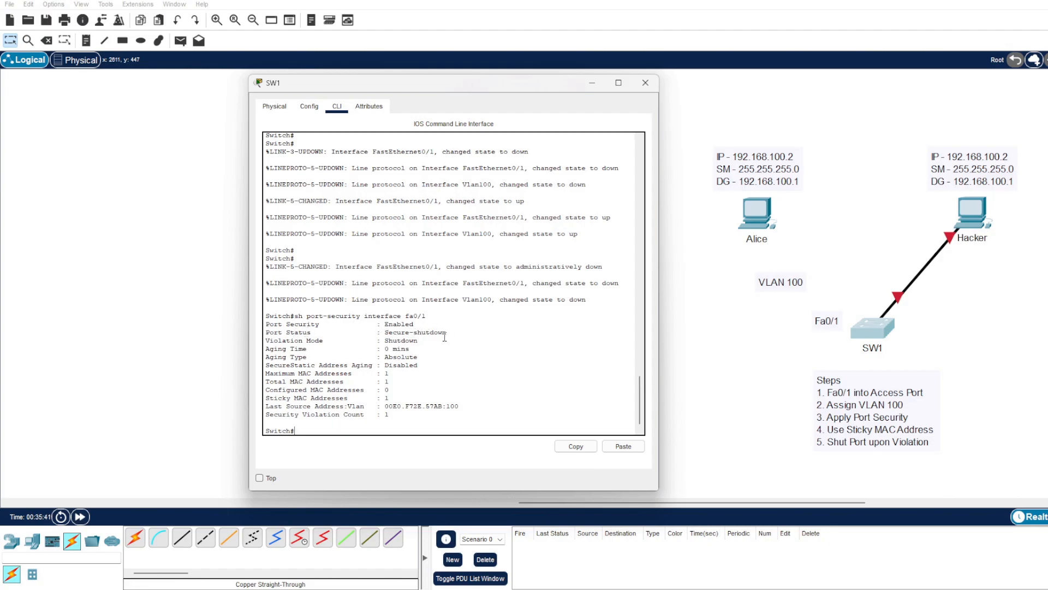
mouse_move(477, 328)
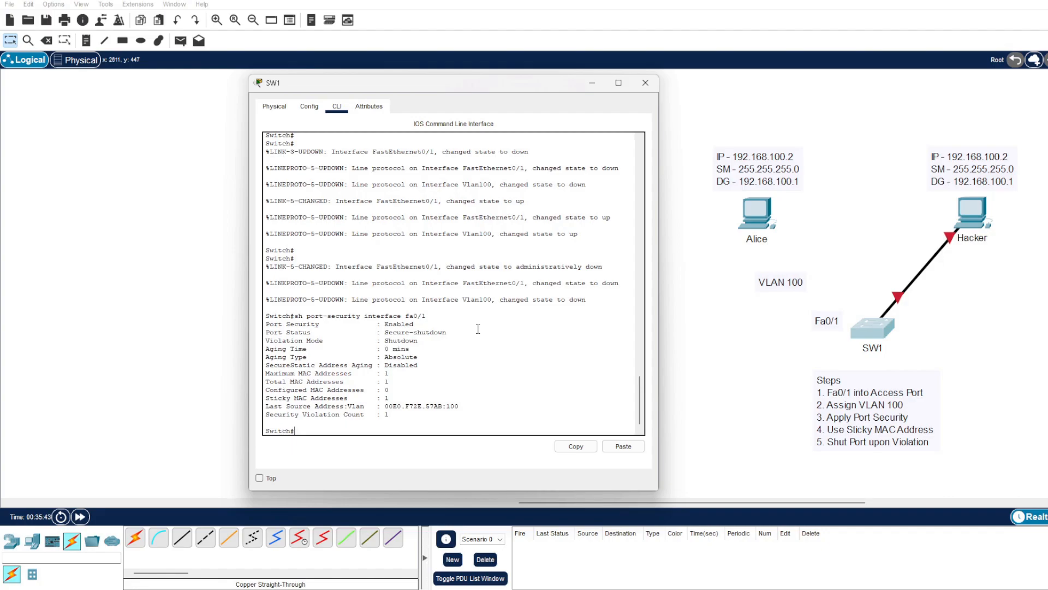
mouse_move(476, 330)
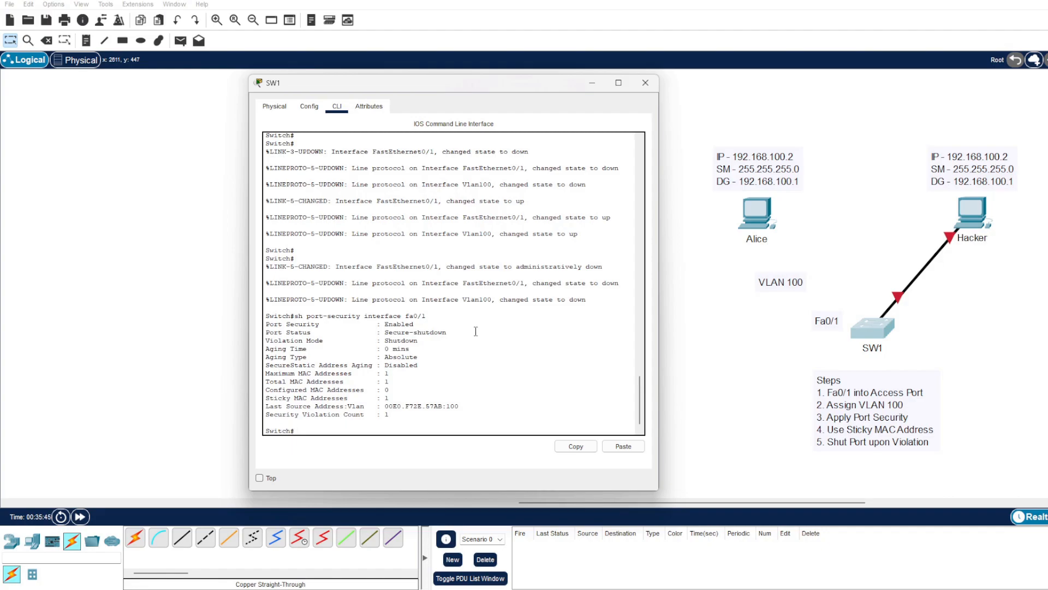